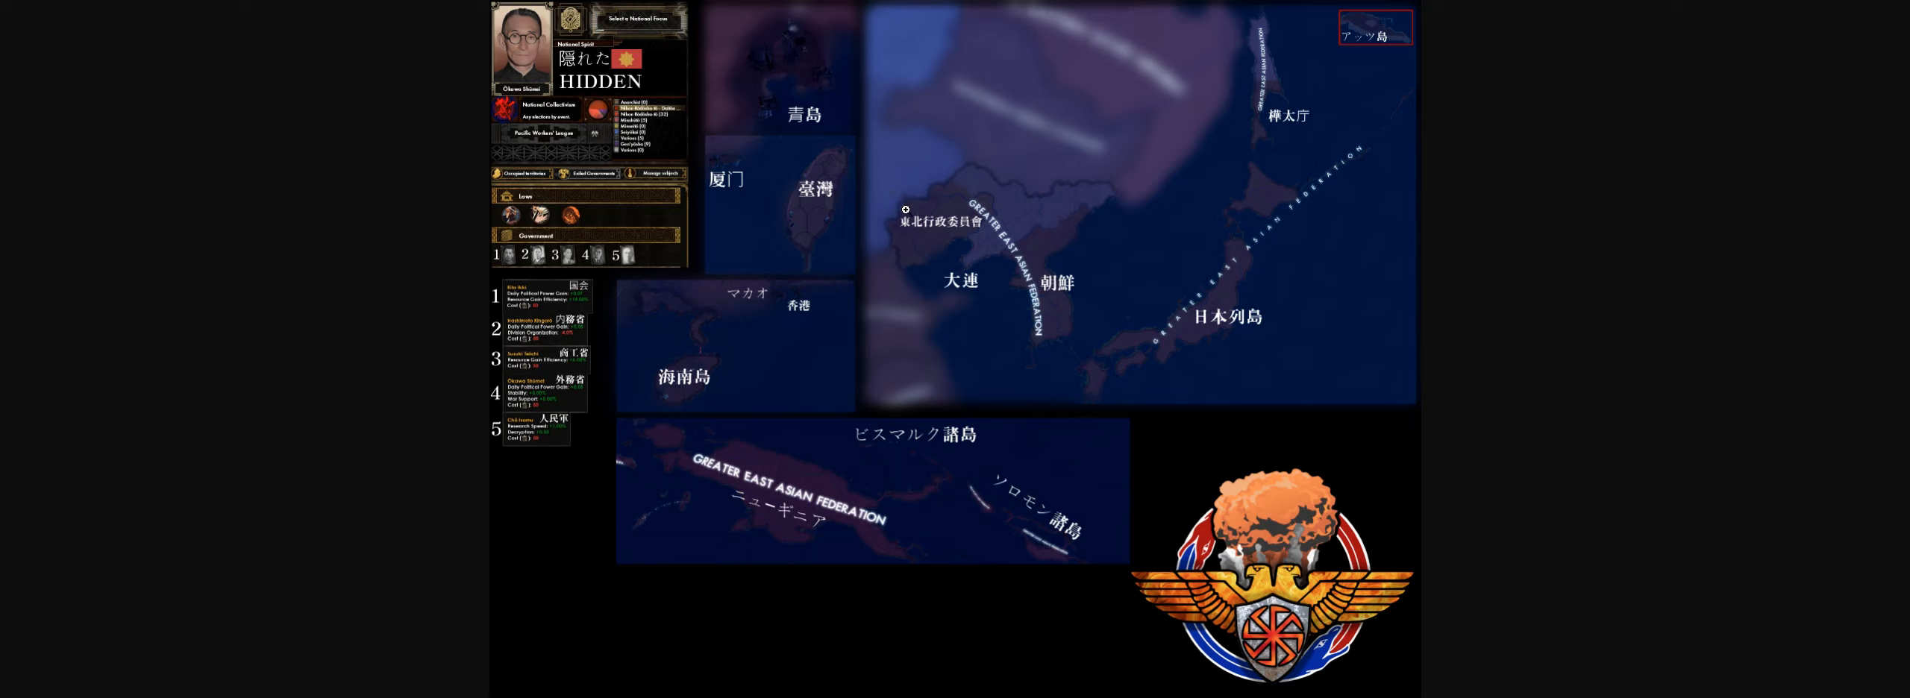
mouse_move(169, 300)
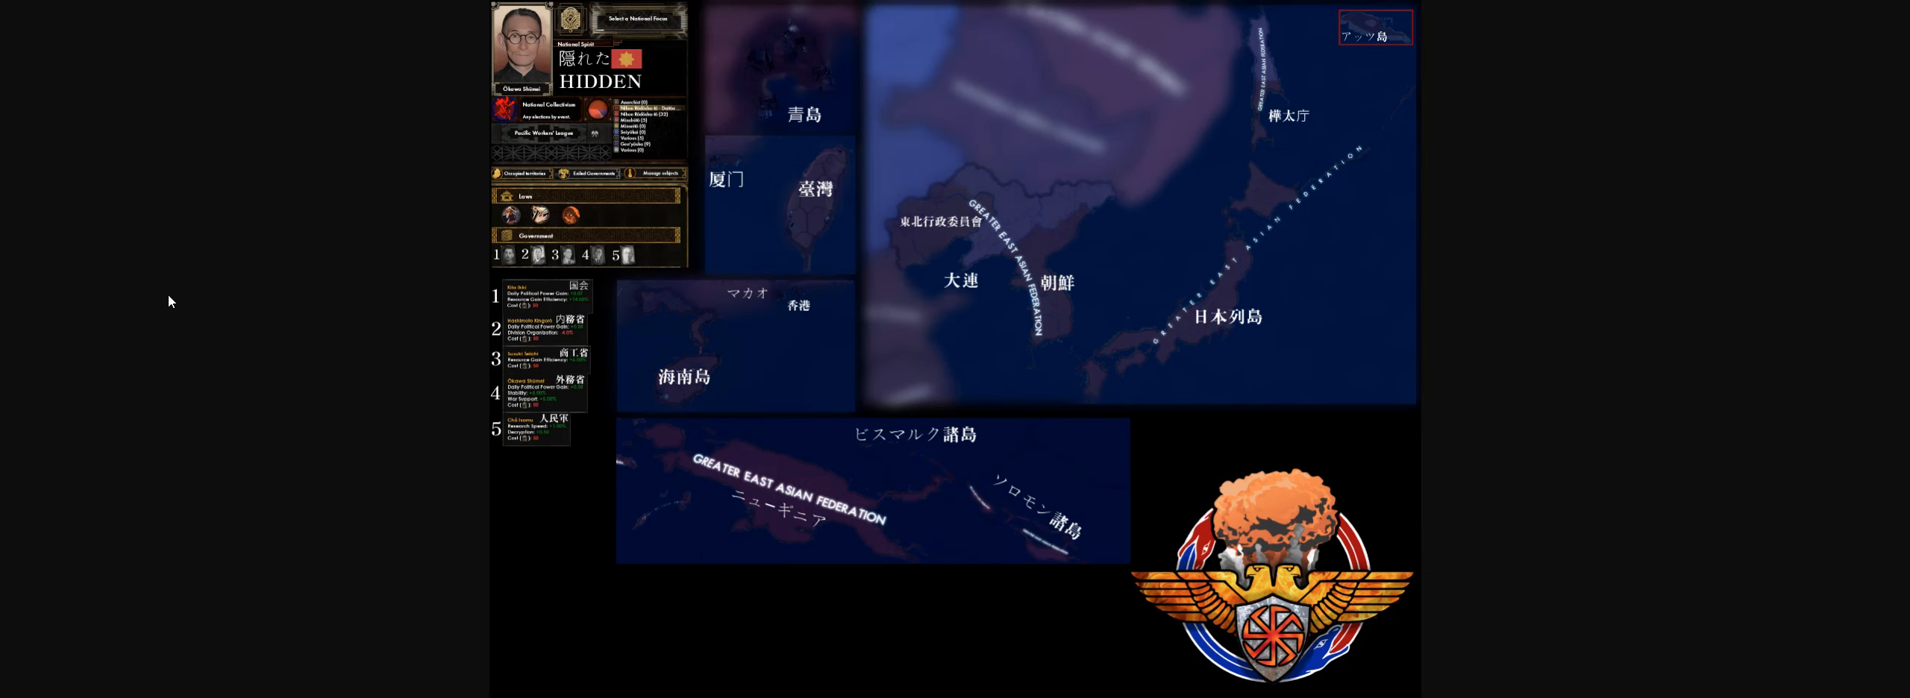
mouse_move(246, 398)
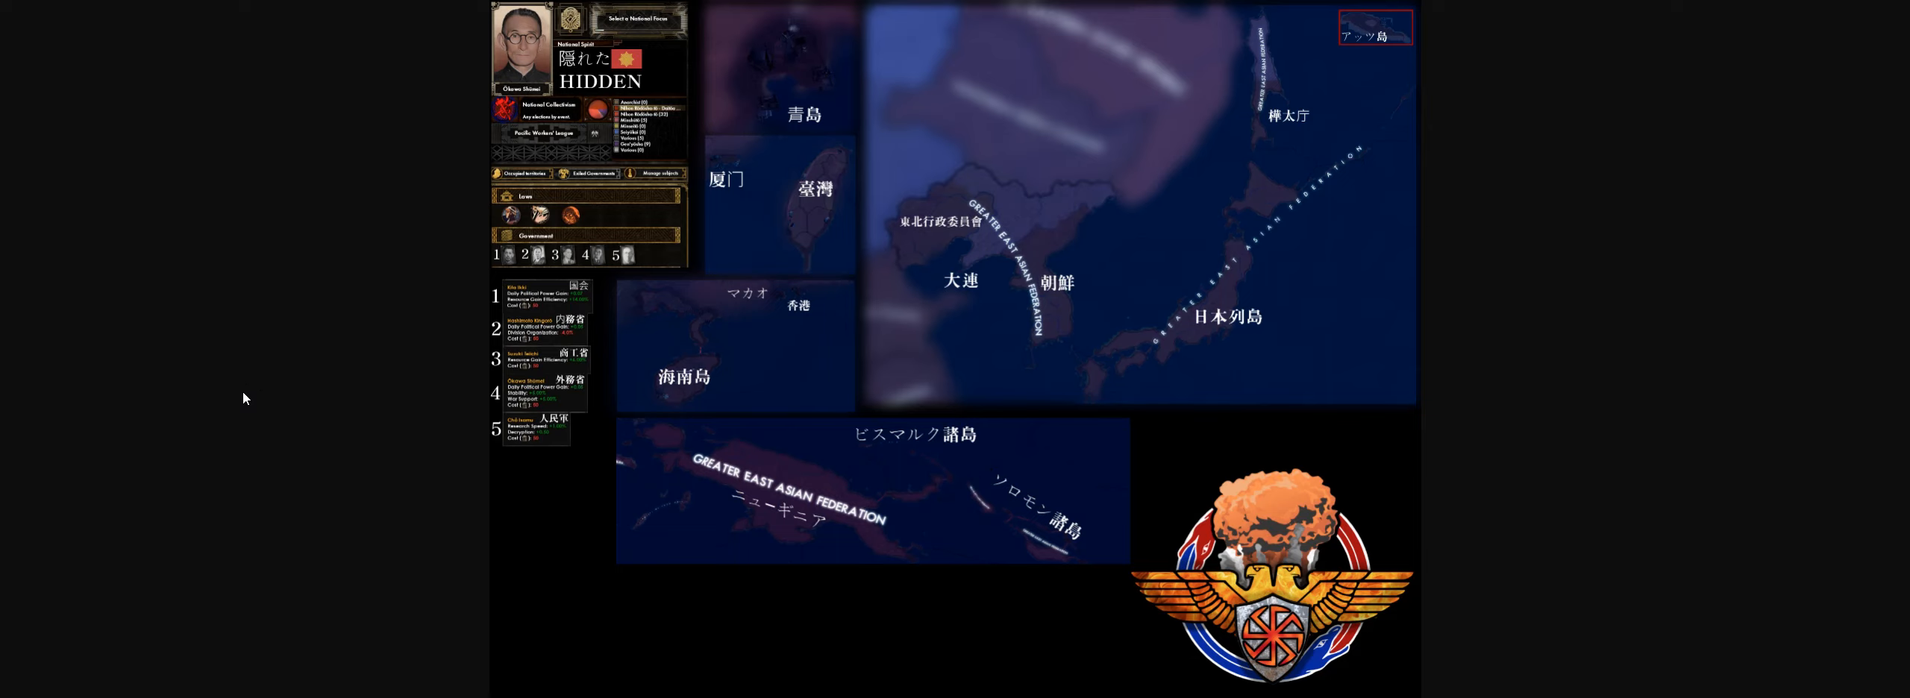
mouse_move(280, 355)
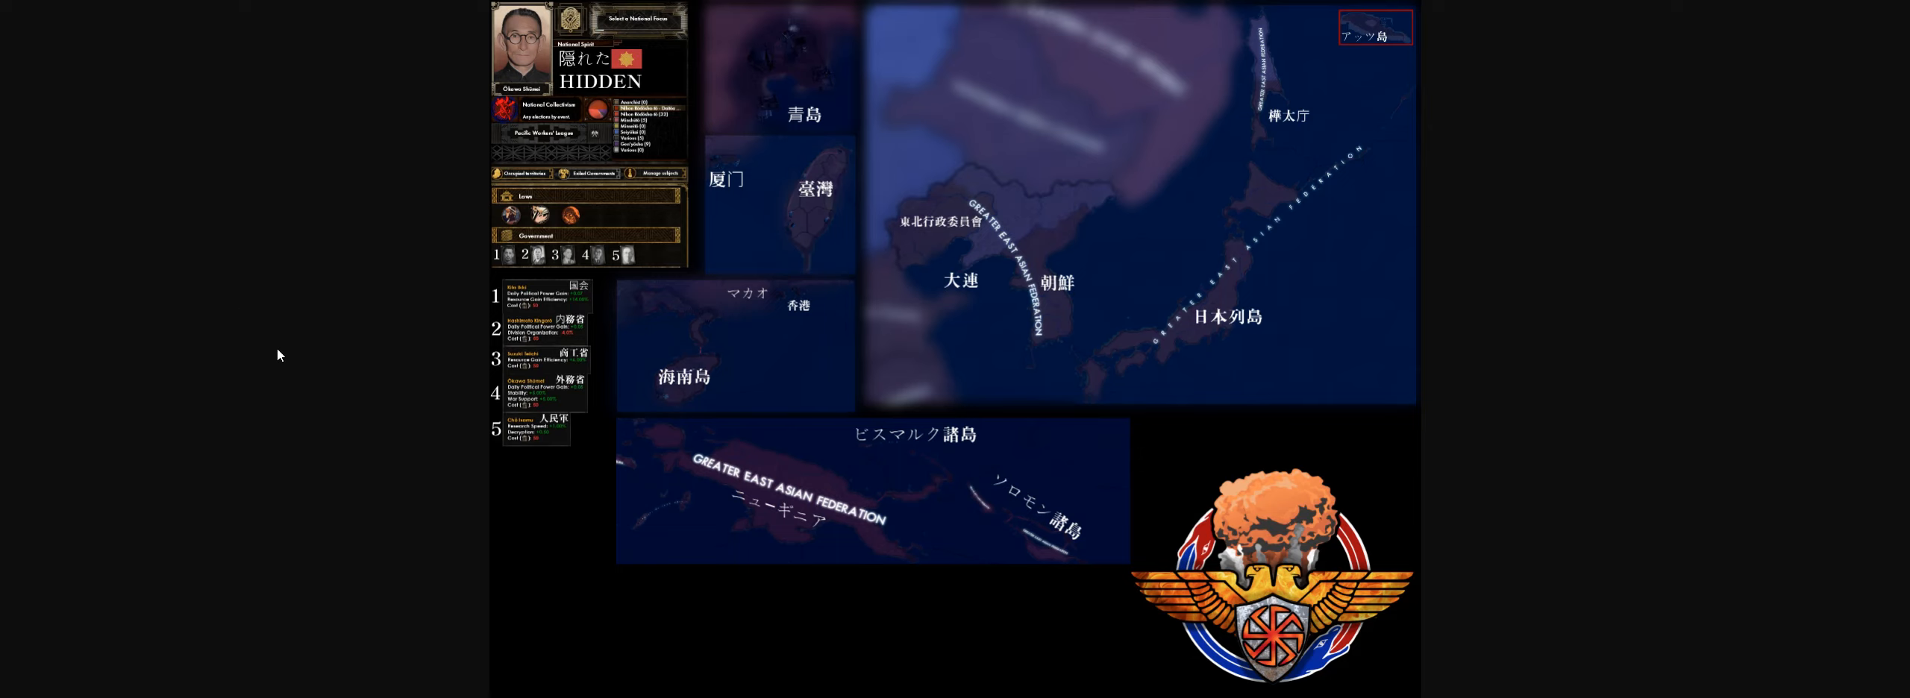
mouse_move(177, 60)
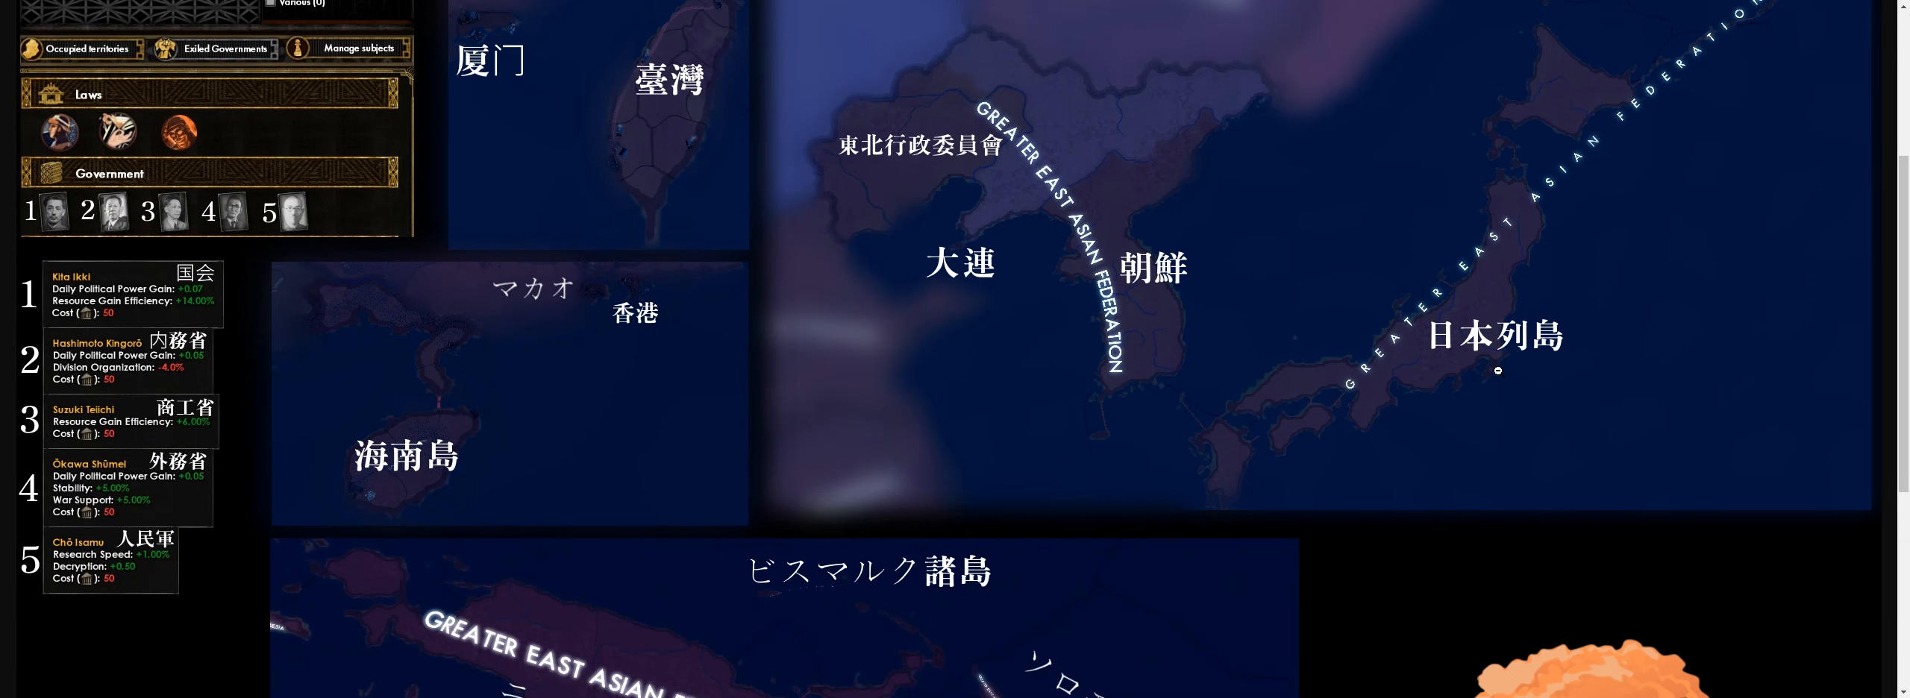
scroll("down", 3)
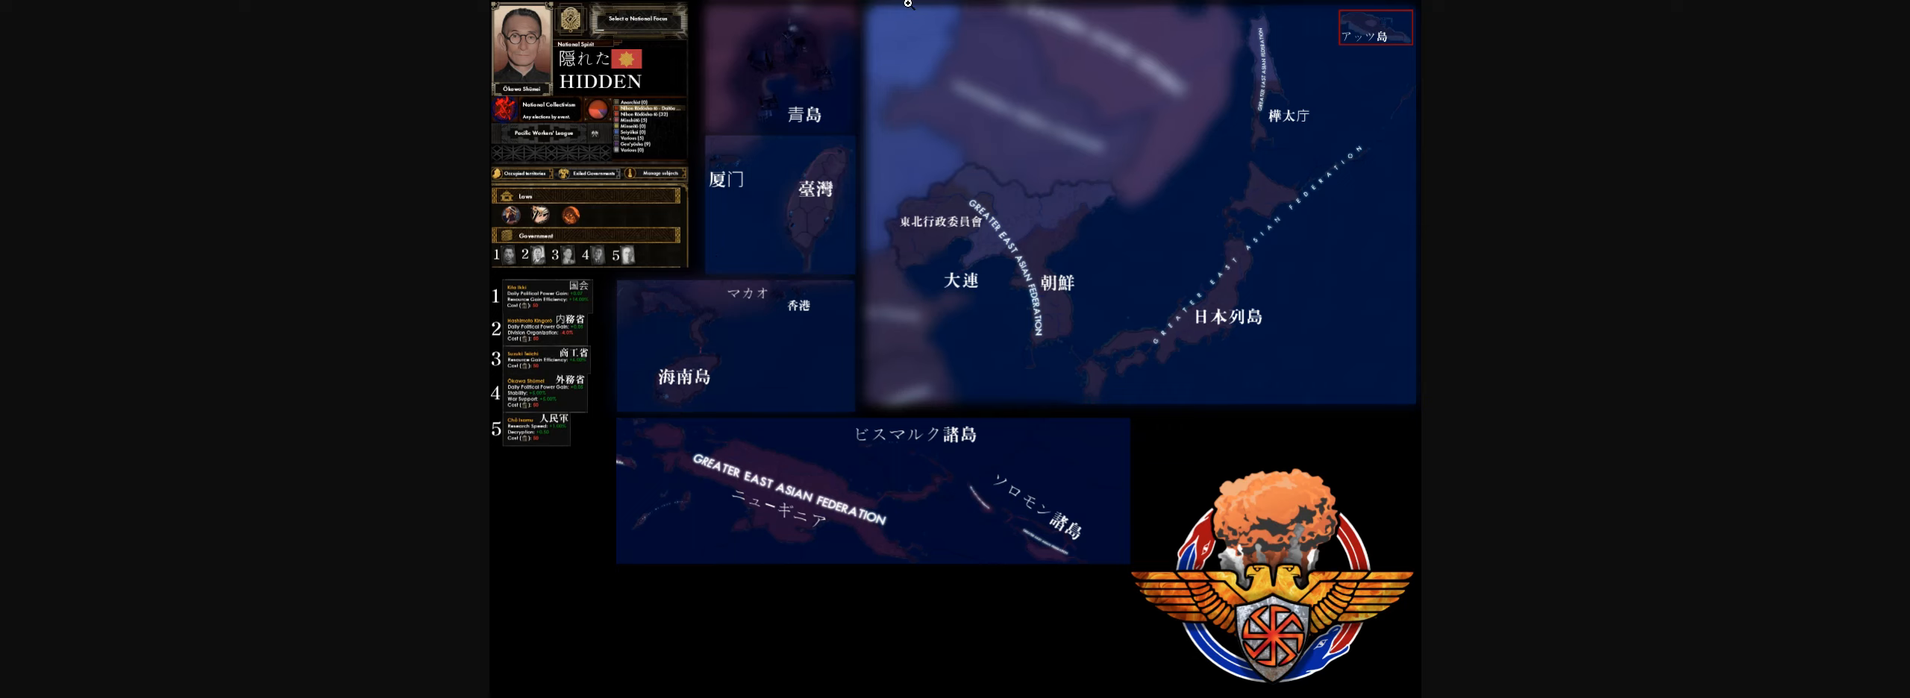
mouse_move(1023, 224)
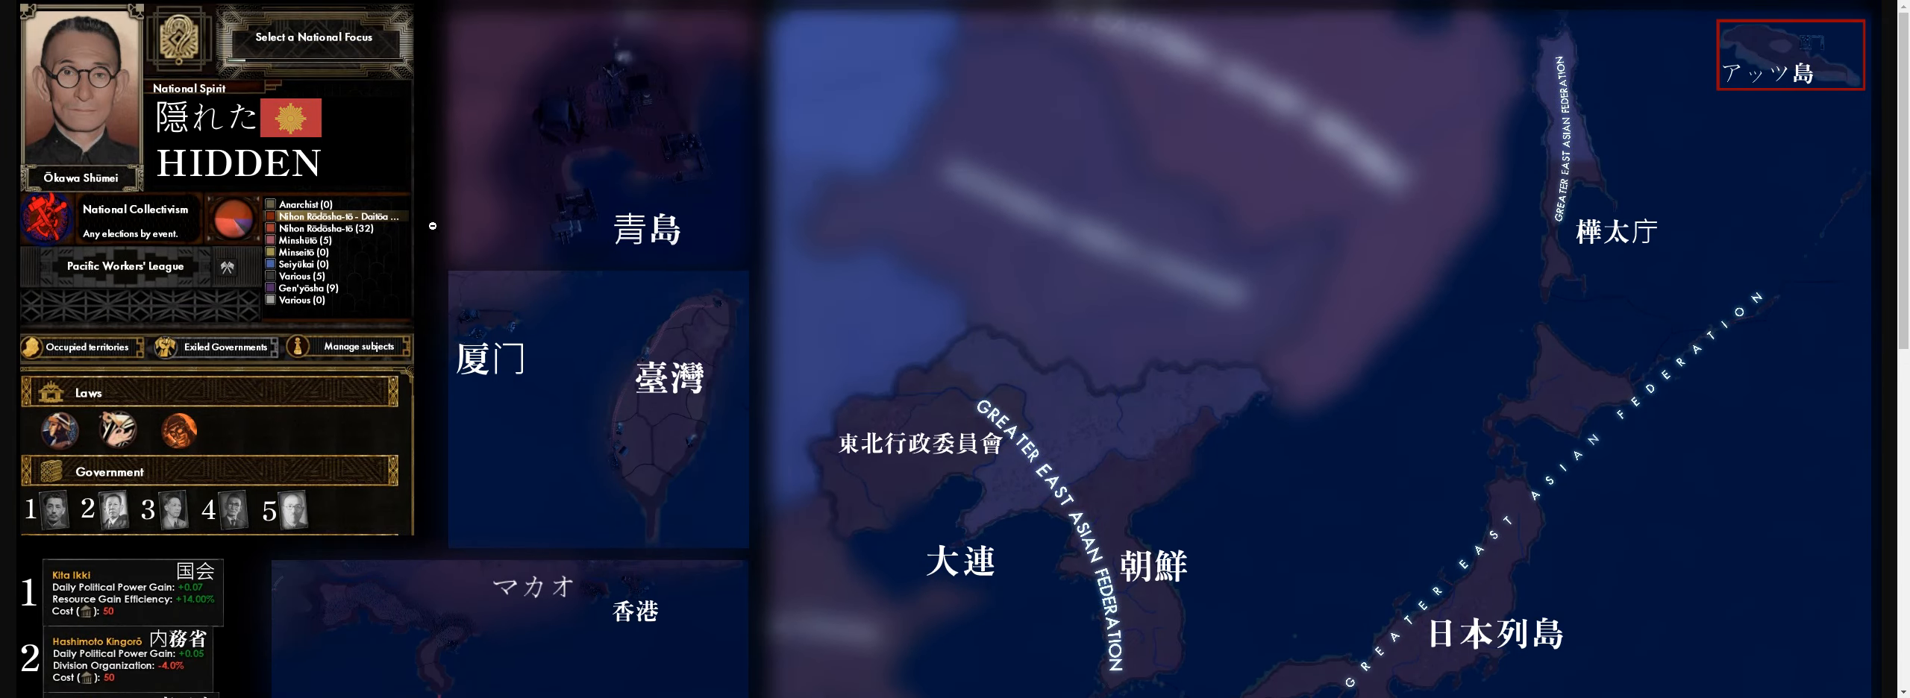
mouse_move(574, 285)
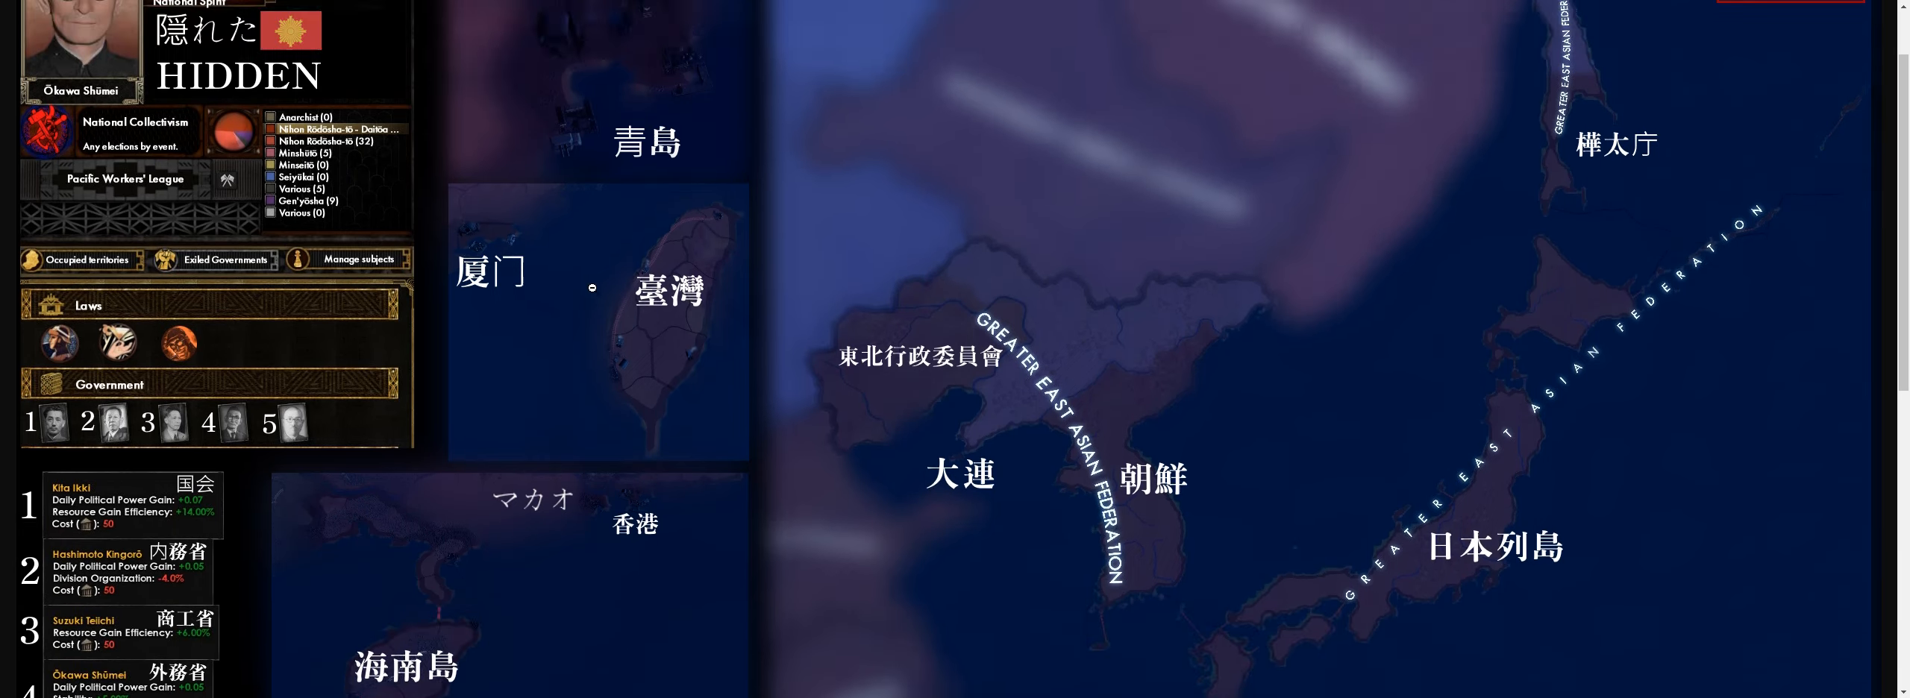
scroll("down", 3)
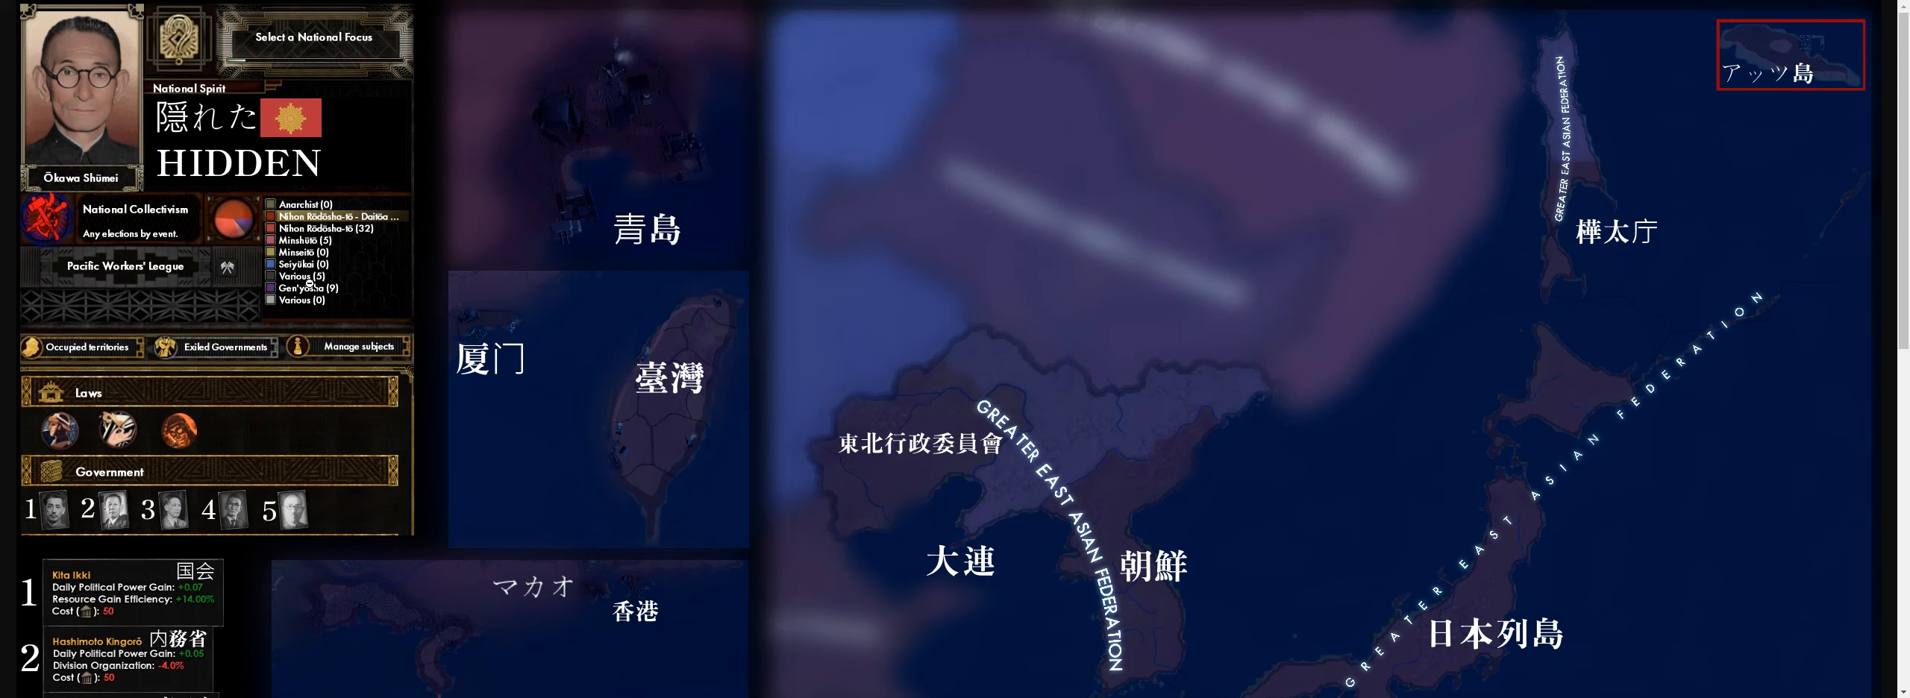
scroll("down", 3)
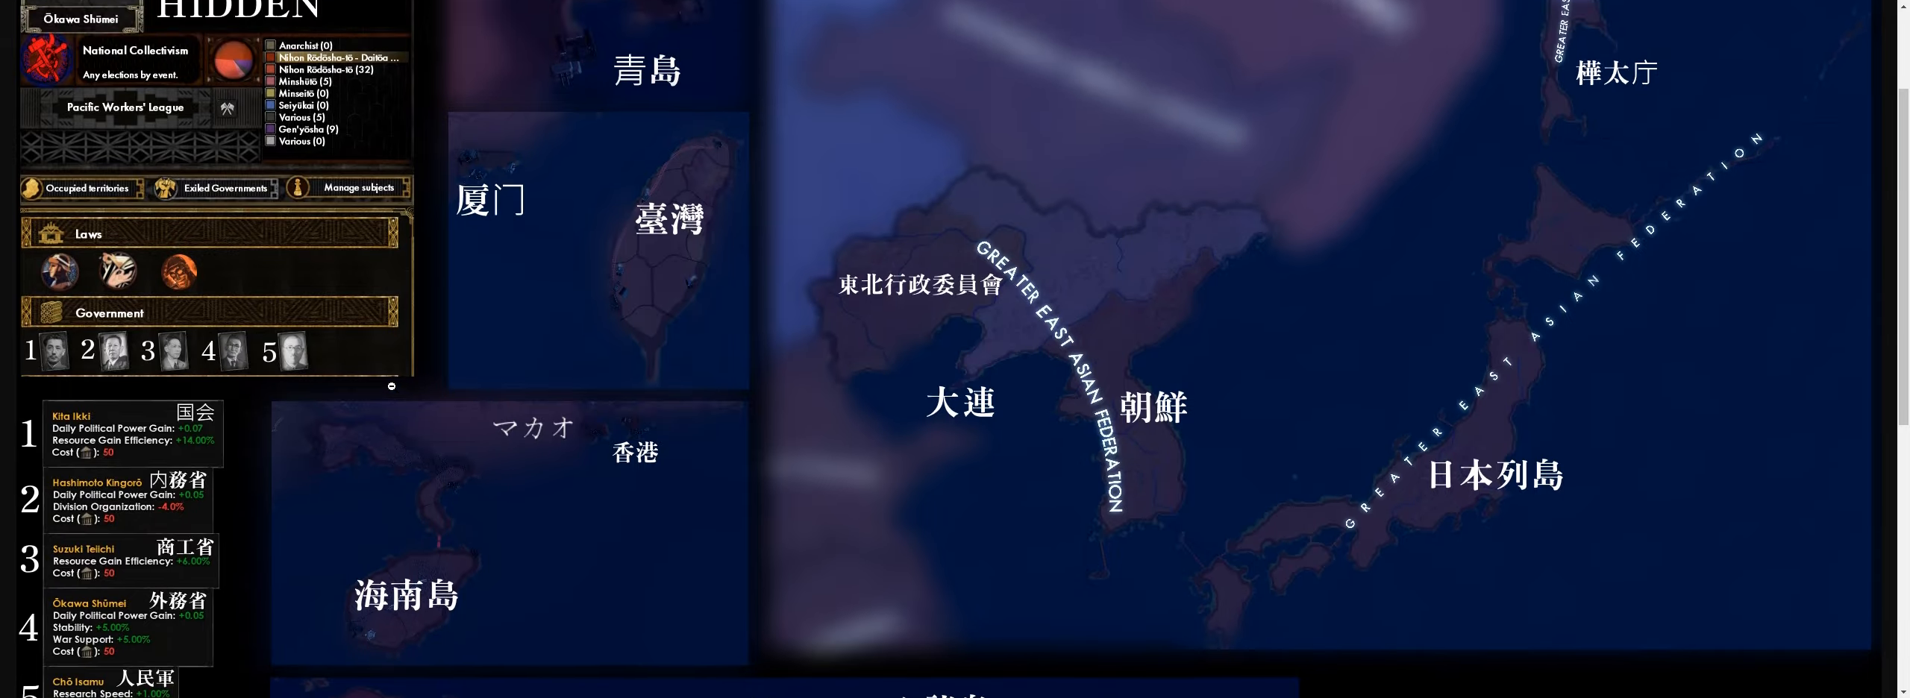
scroll("down", 3)
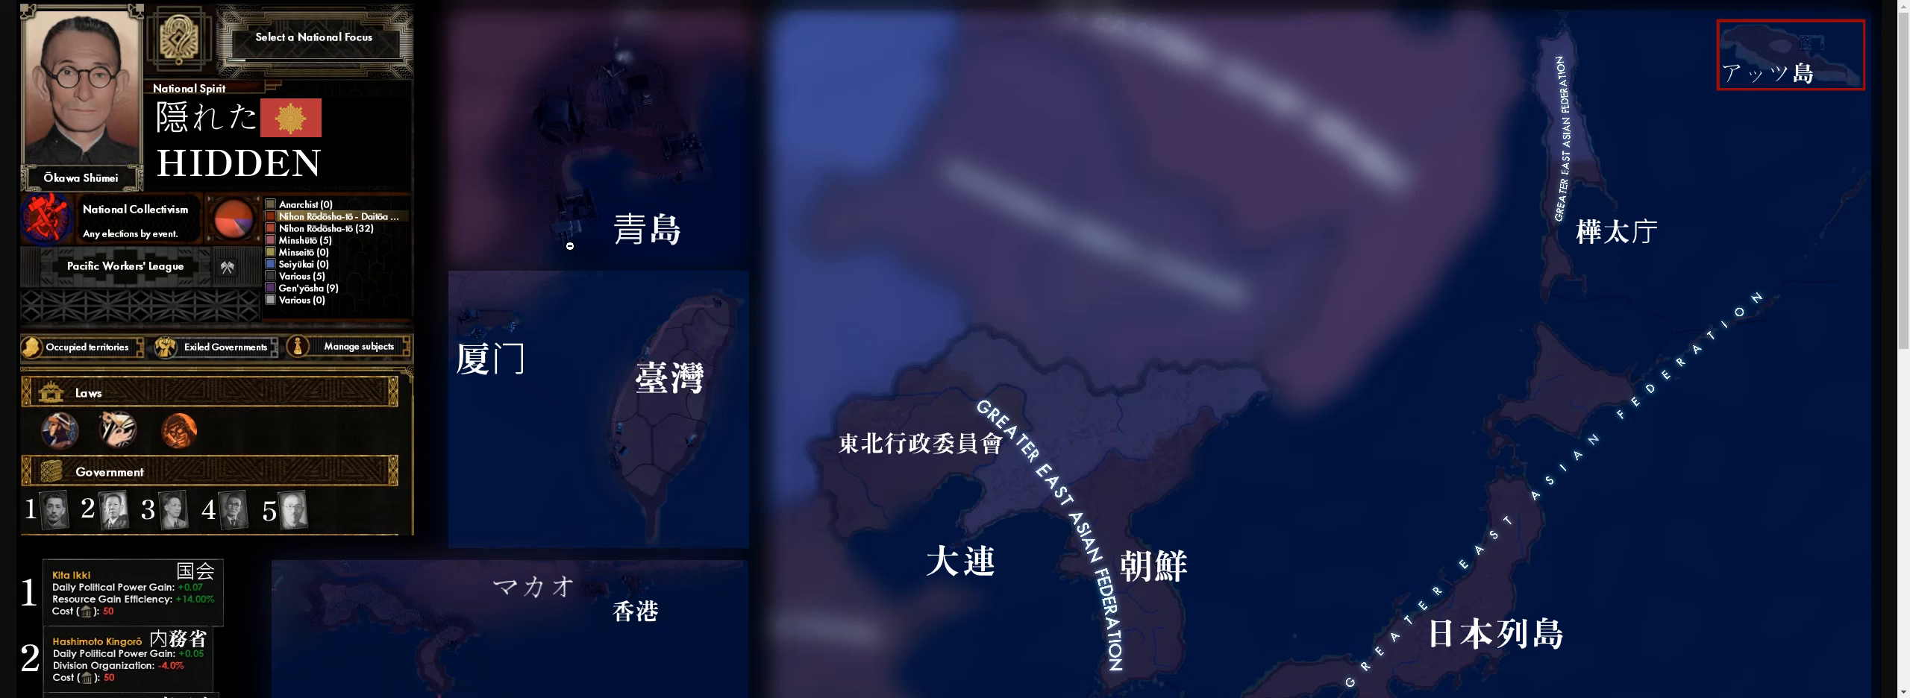
mouse_move(811, 270)
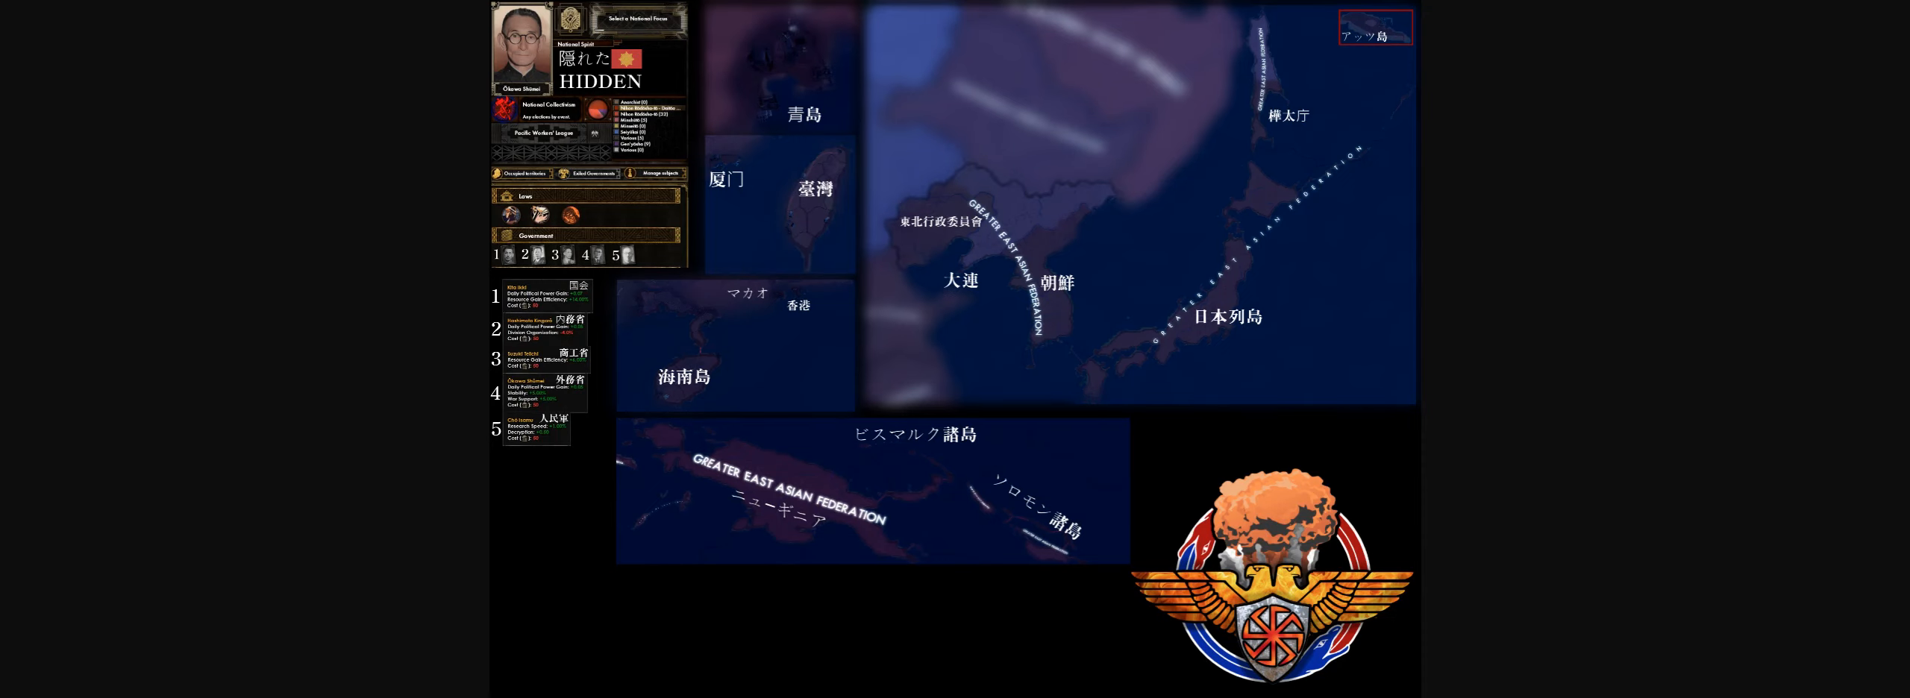
mouse_move(427, 55)
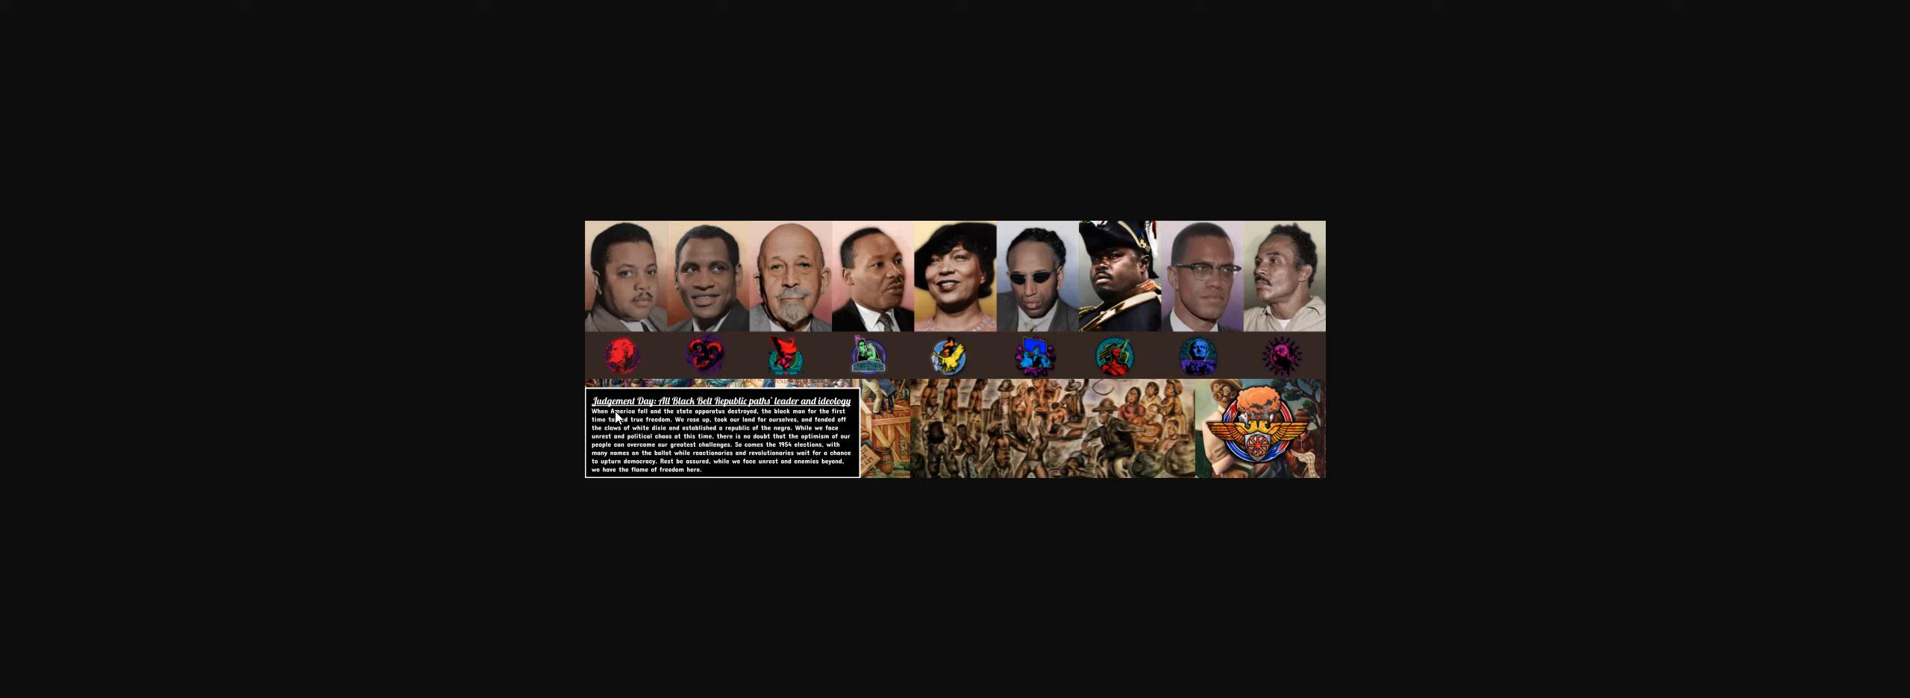
mouse_move(828, 438)
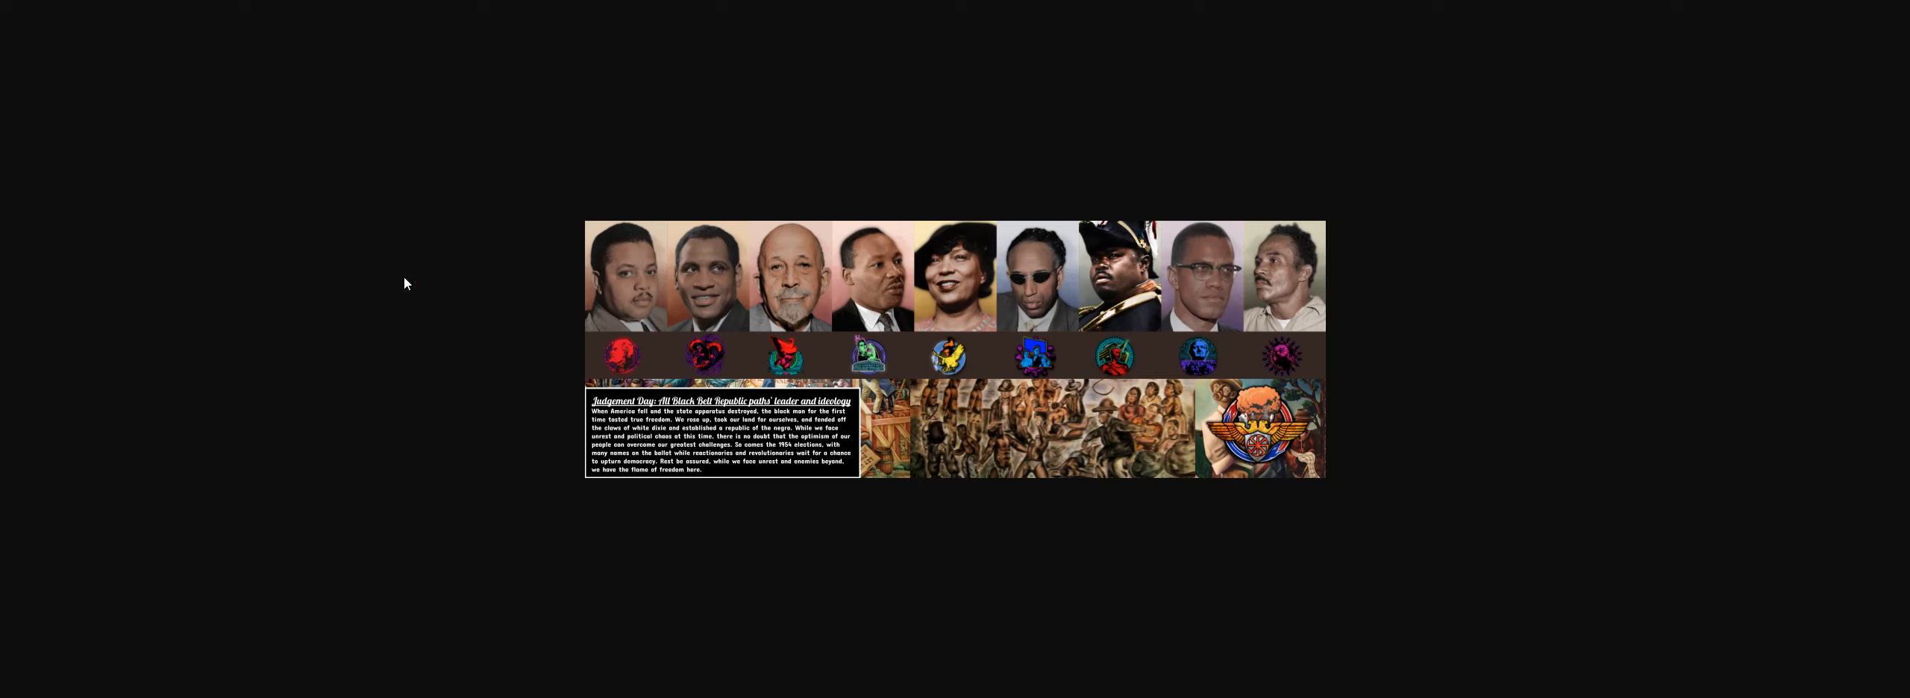
mouse_move(647, 41)
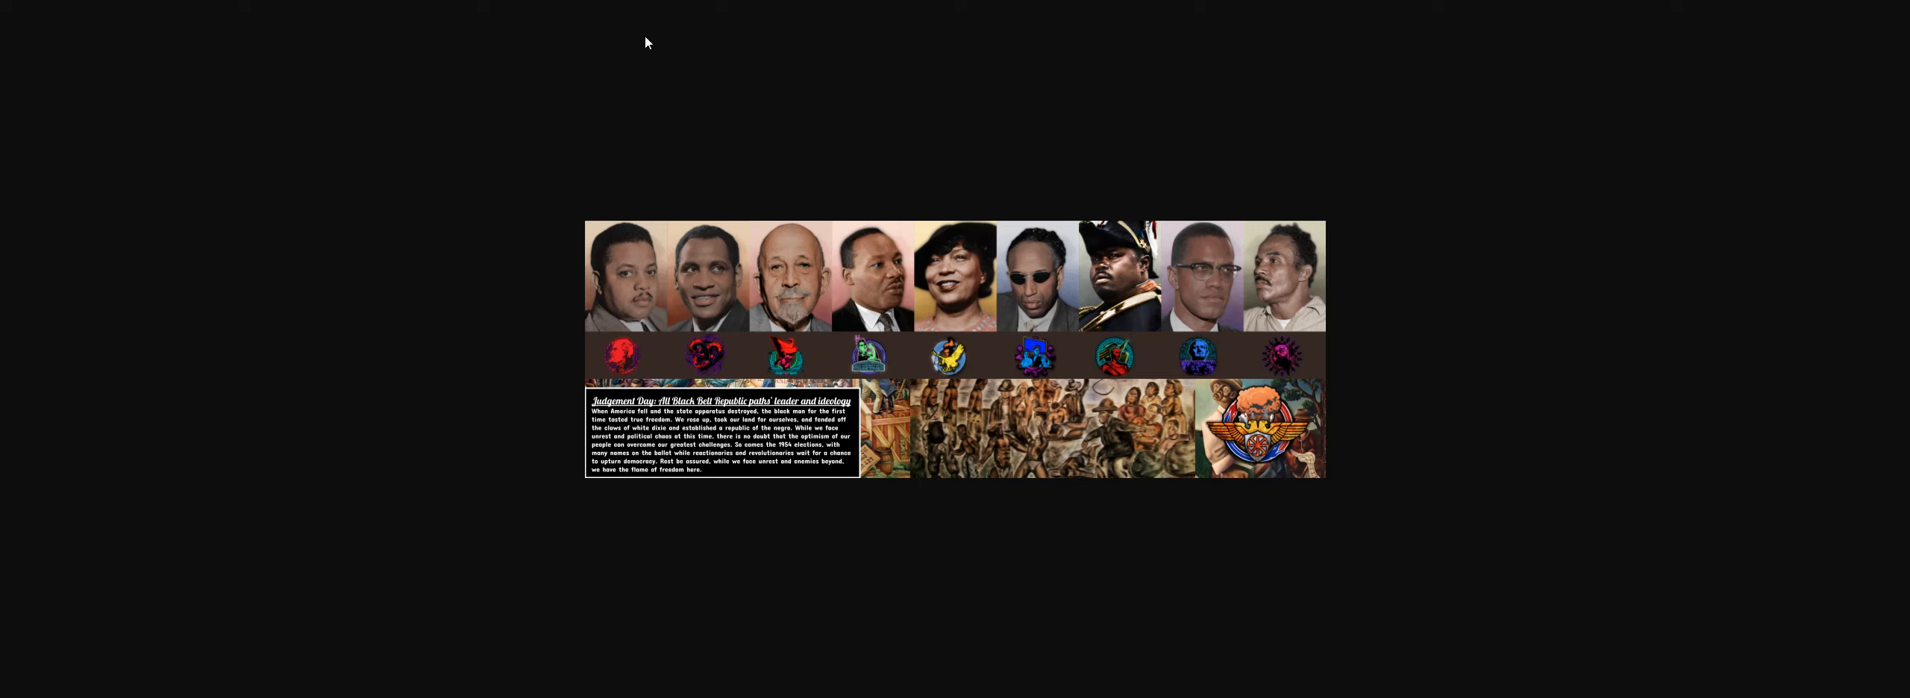
mouse_move(665, 256)
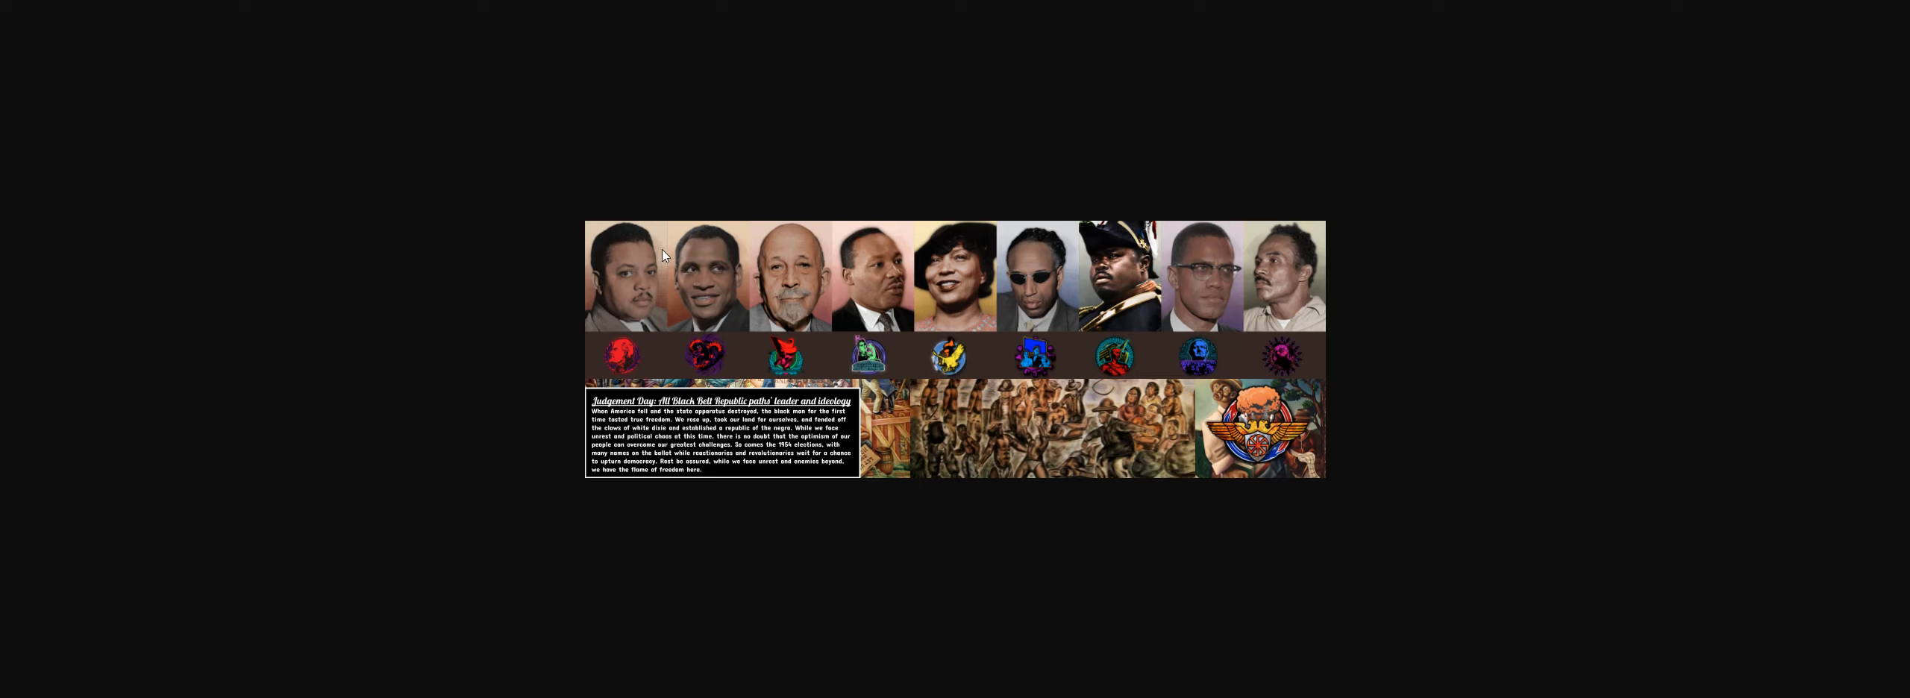
mouse_move(659, 246)
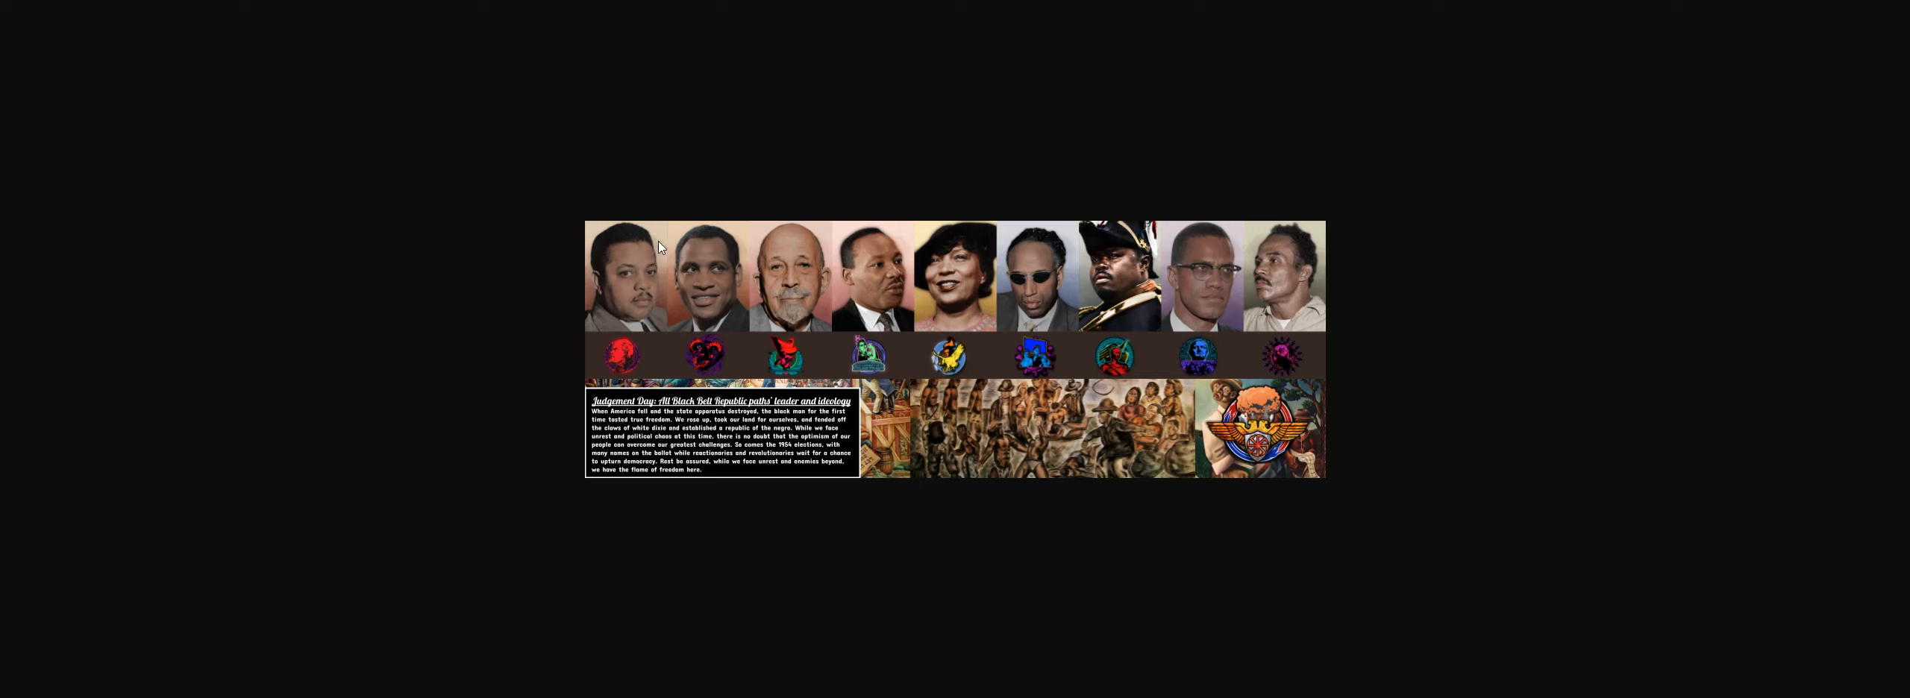
mouse_move(859, 77)
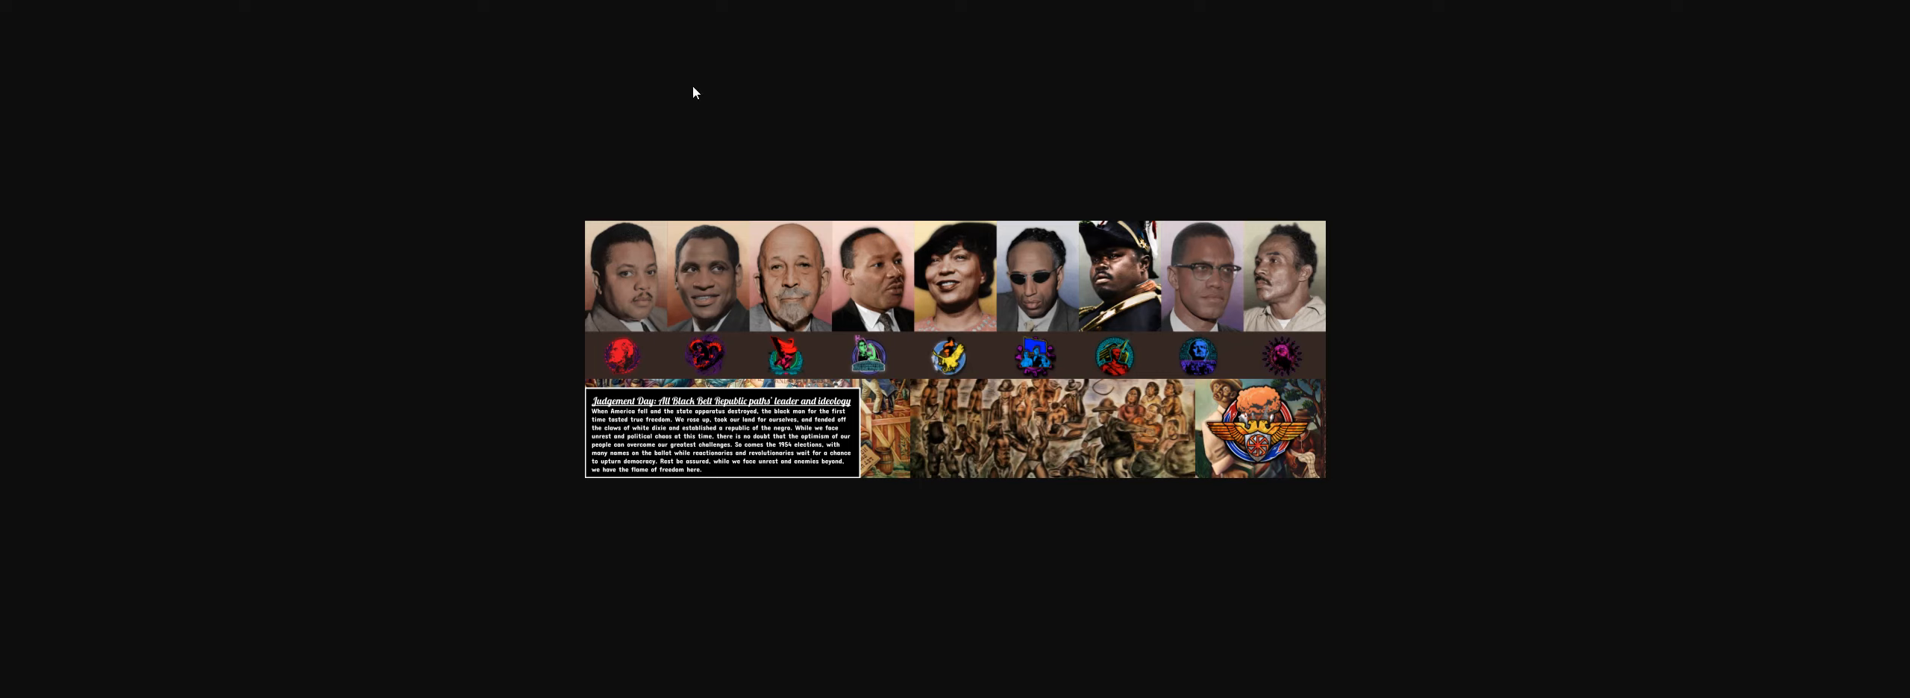
mouse_move(962, 112)
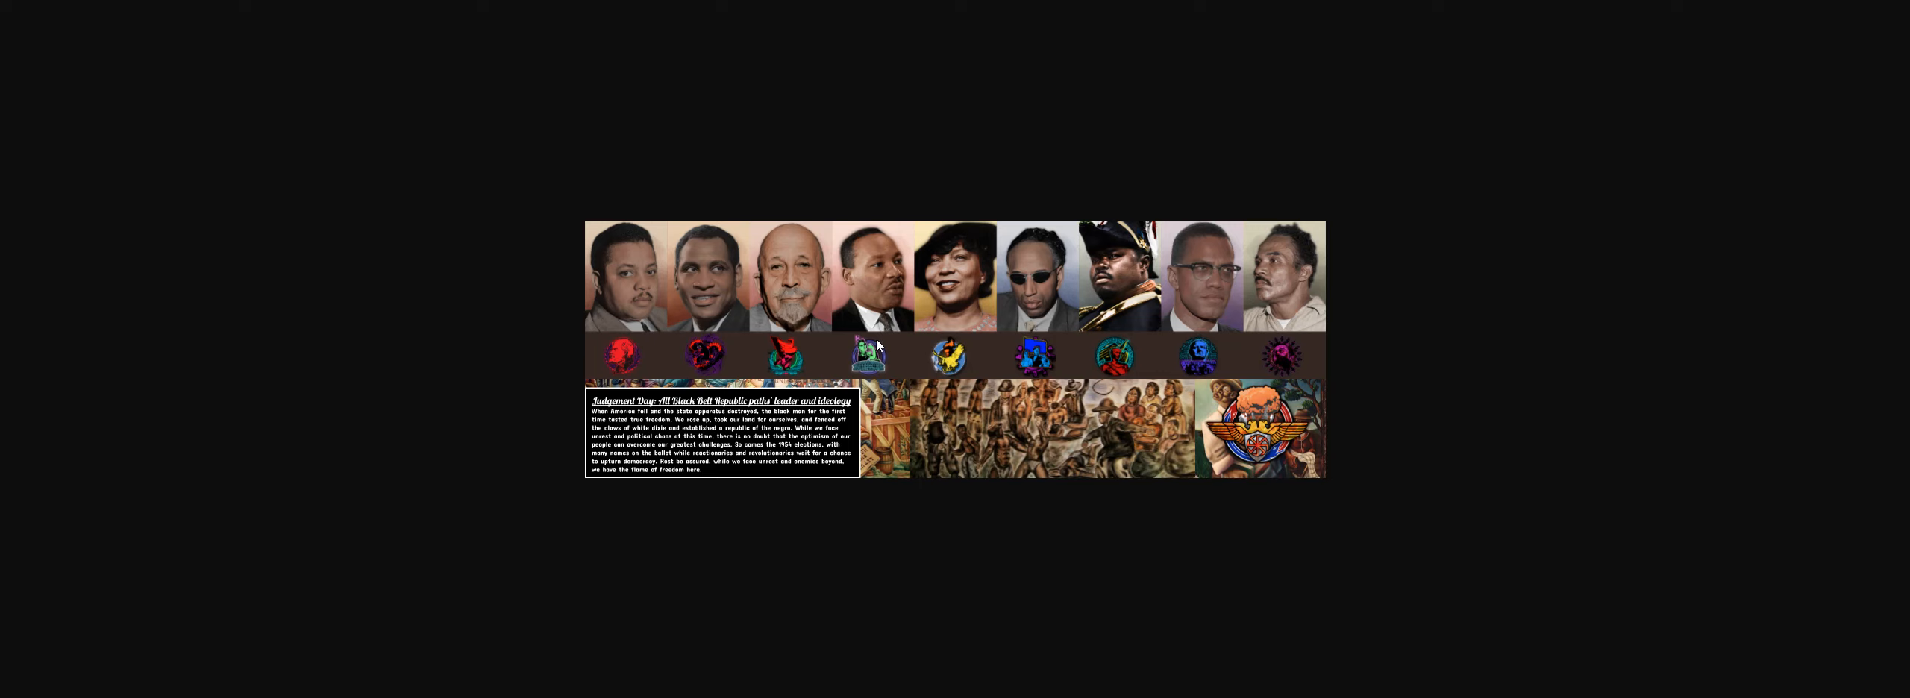
mouse_move(1023, 101)
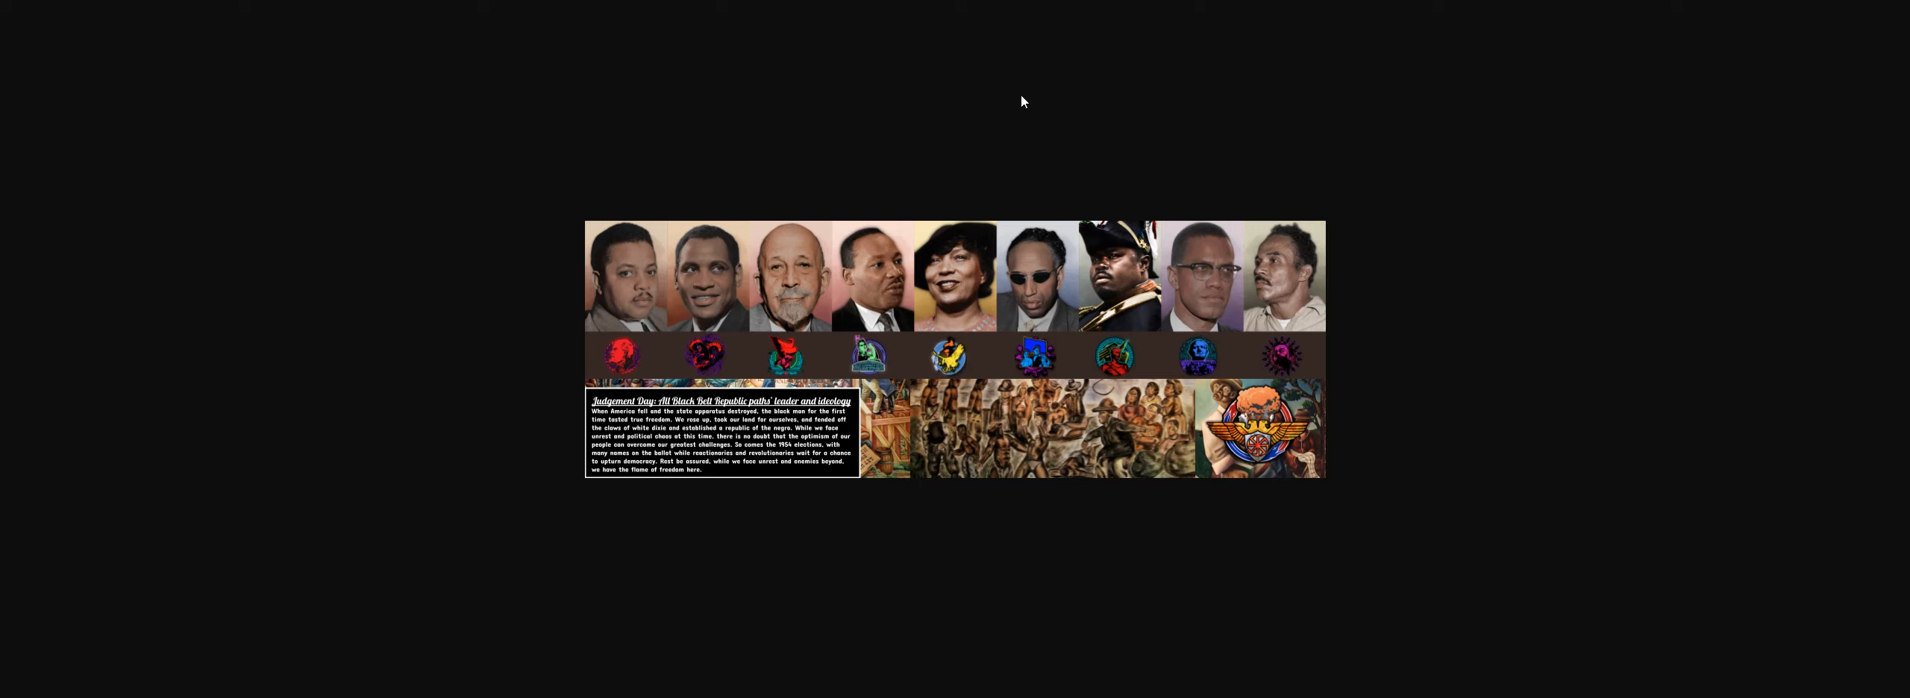
mouse_move(1039, 369)
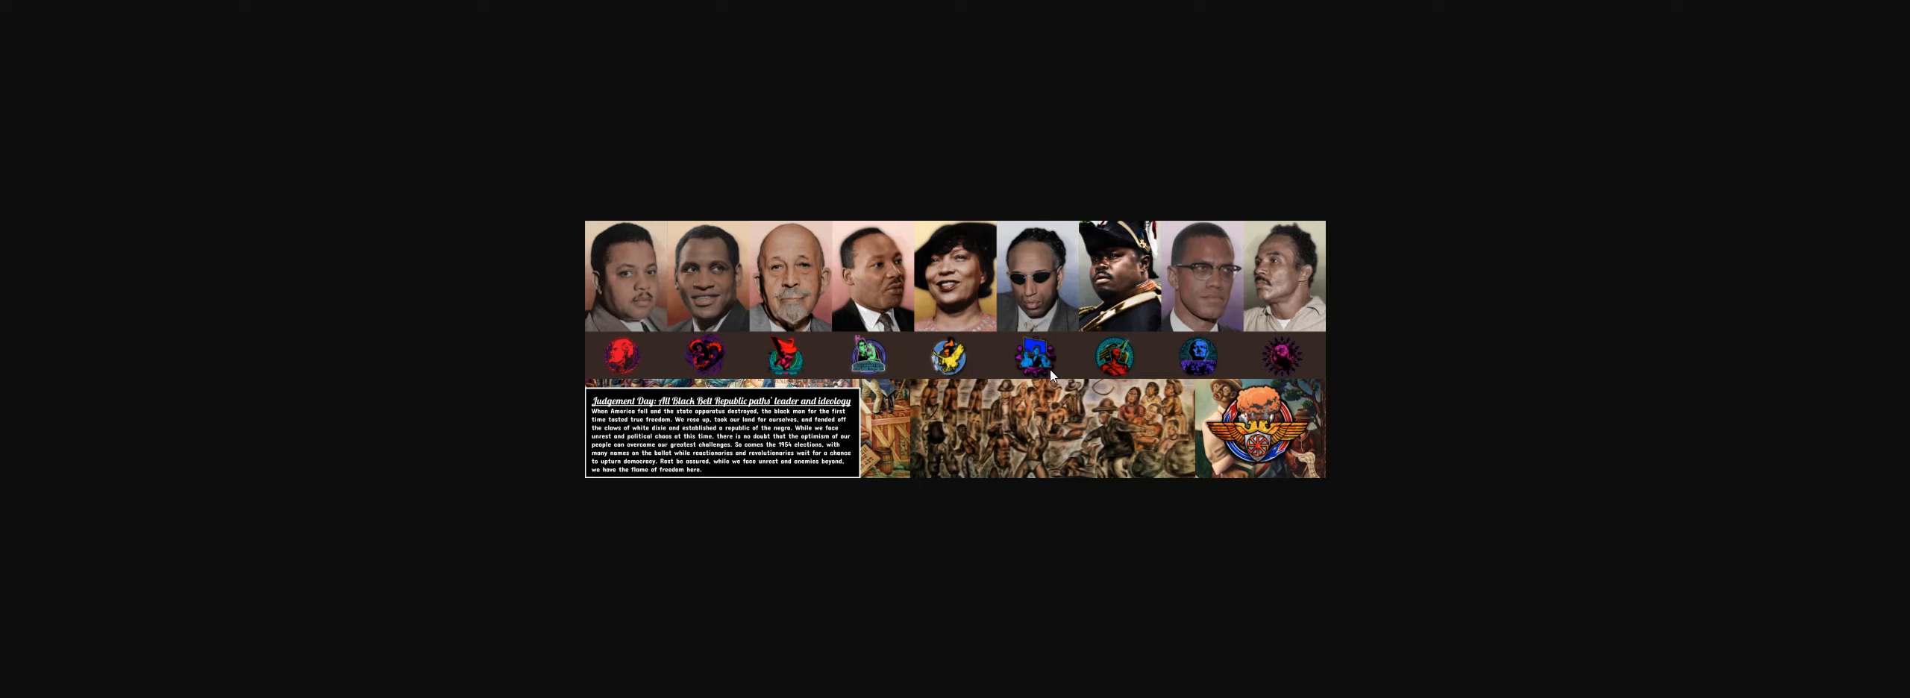
mouse_move(1493, 251)
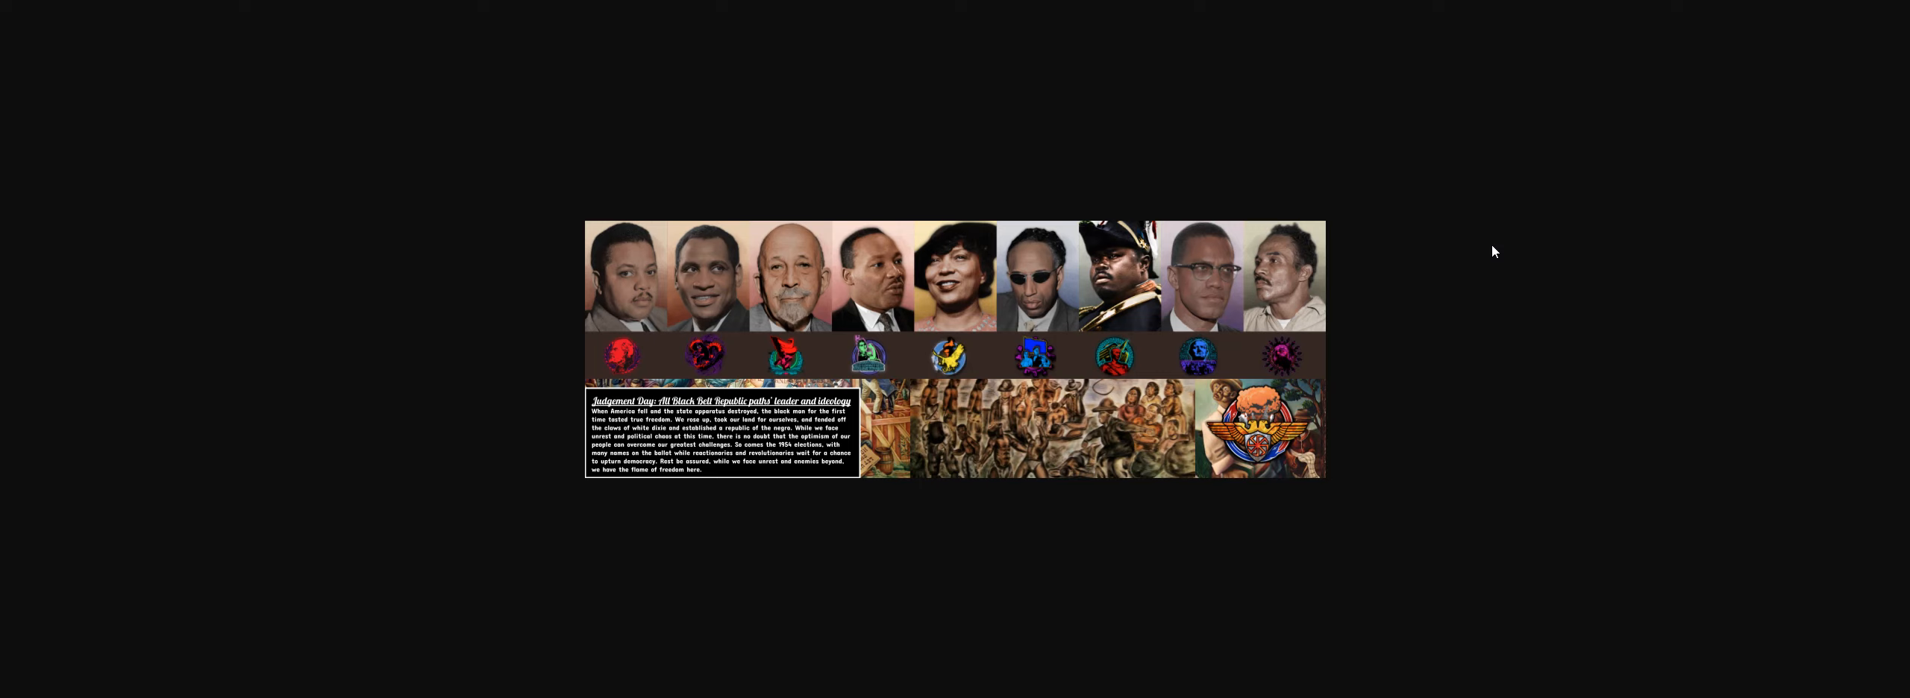
mouse_move(1390, 334)
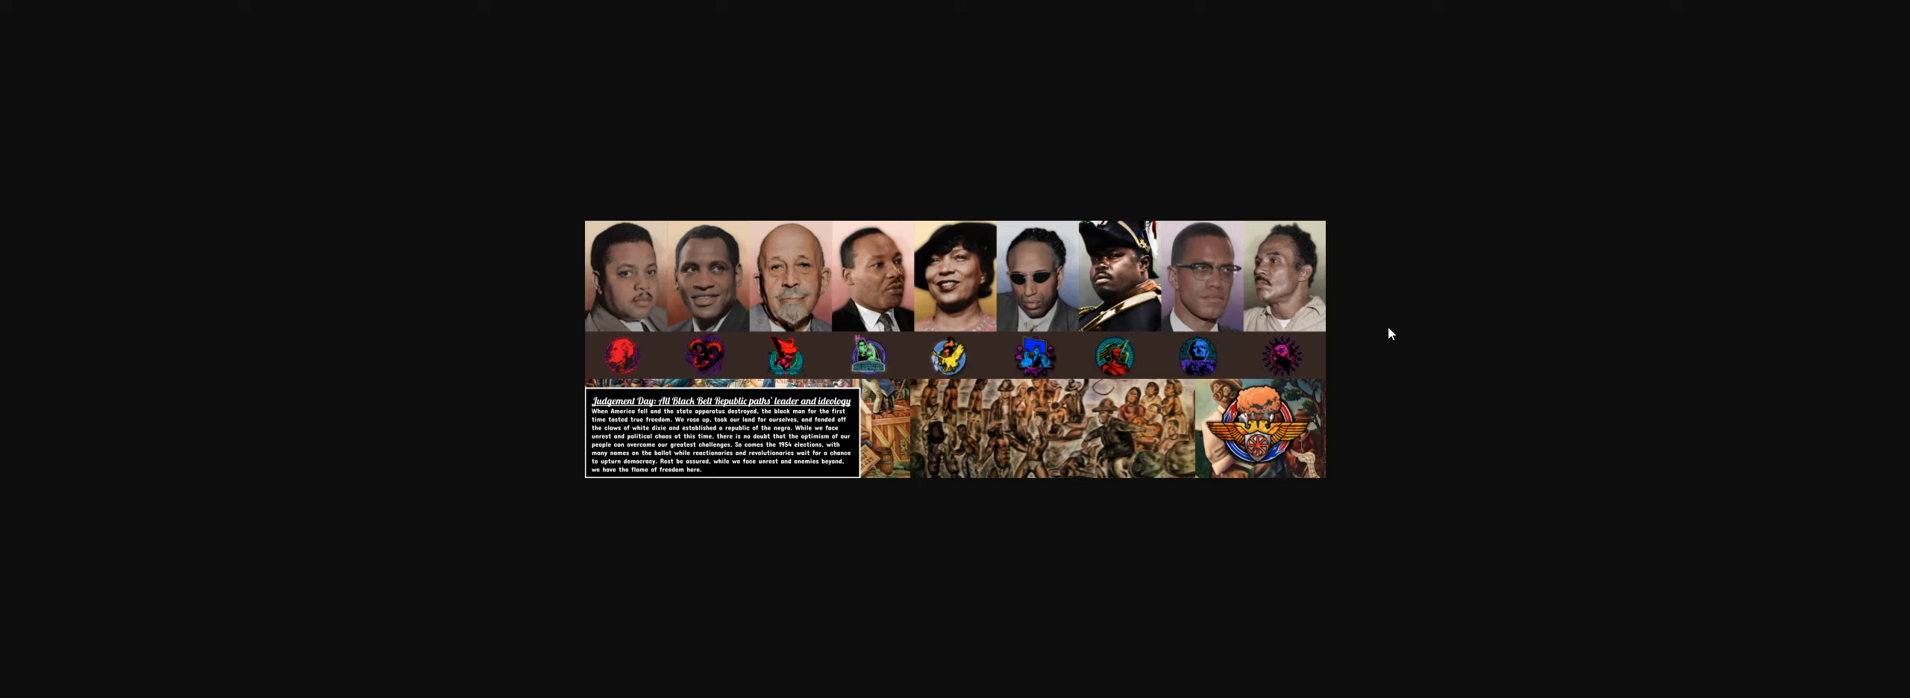
mouse_move(1345, 253)
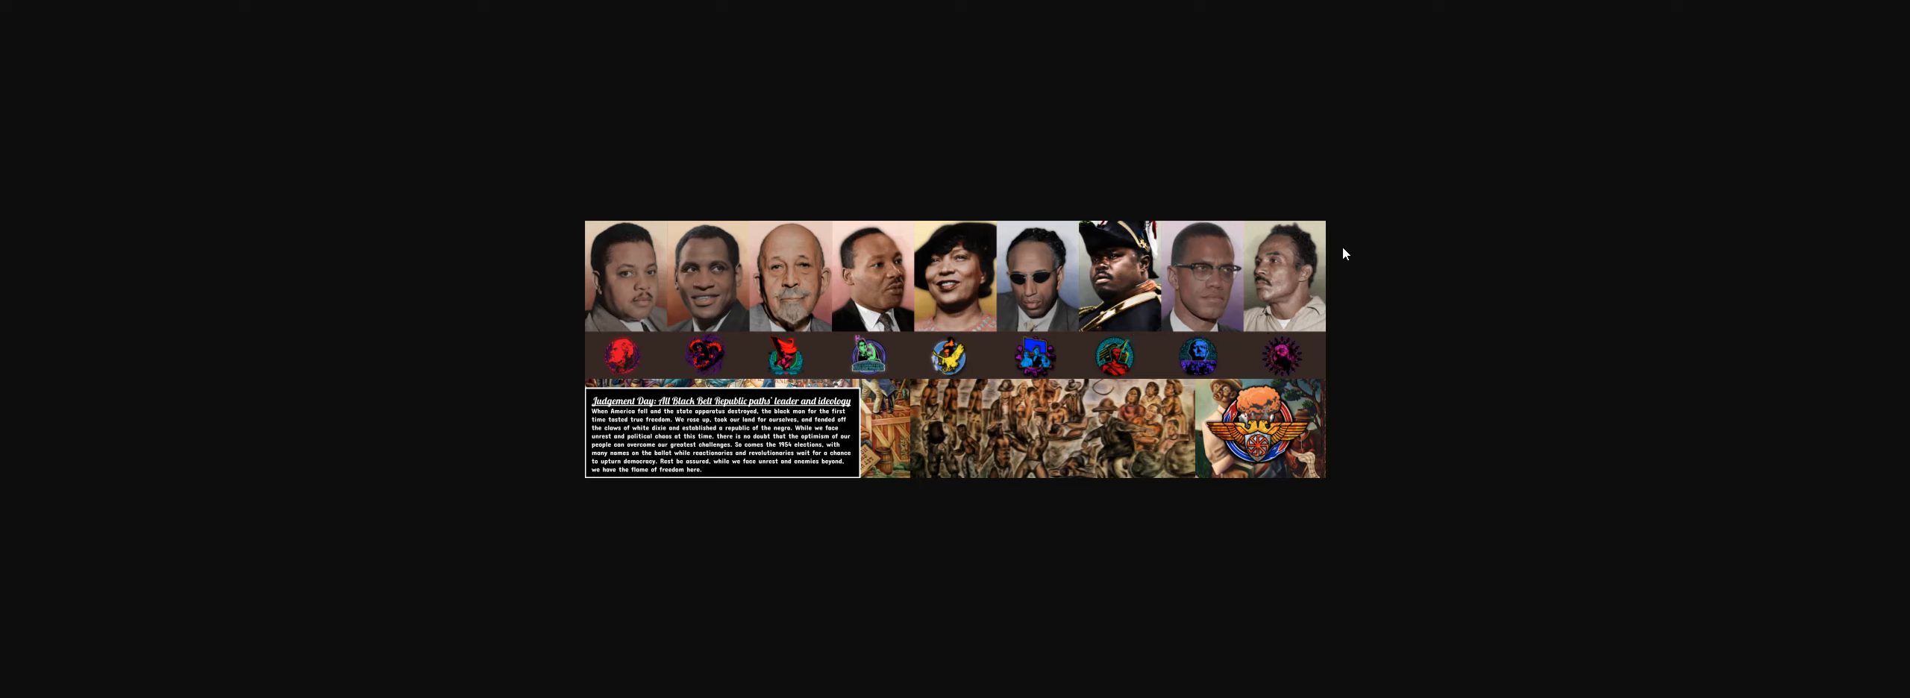
mouse_move(1382, 260)
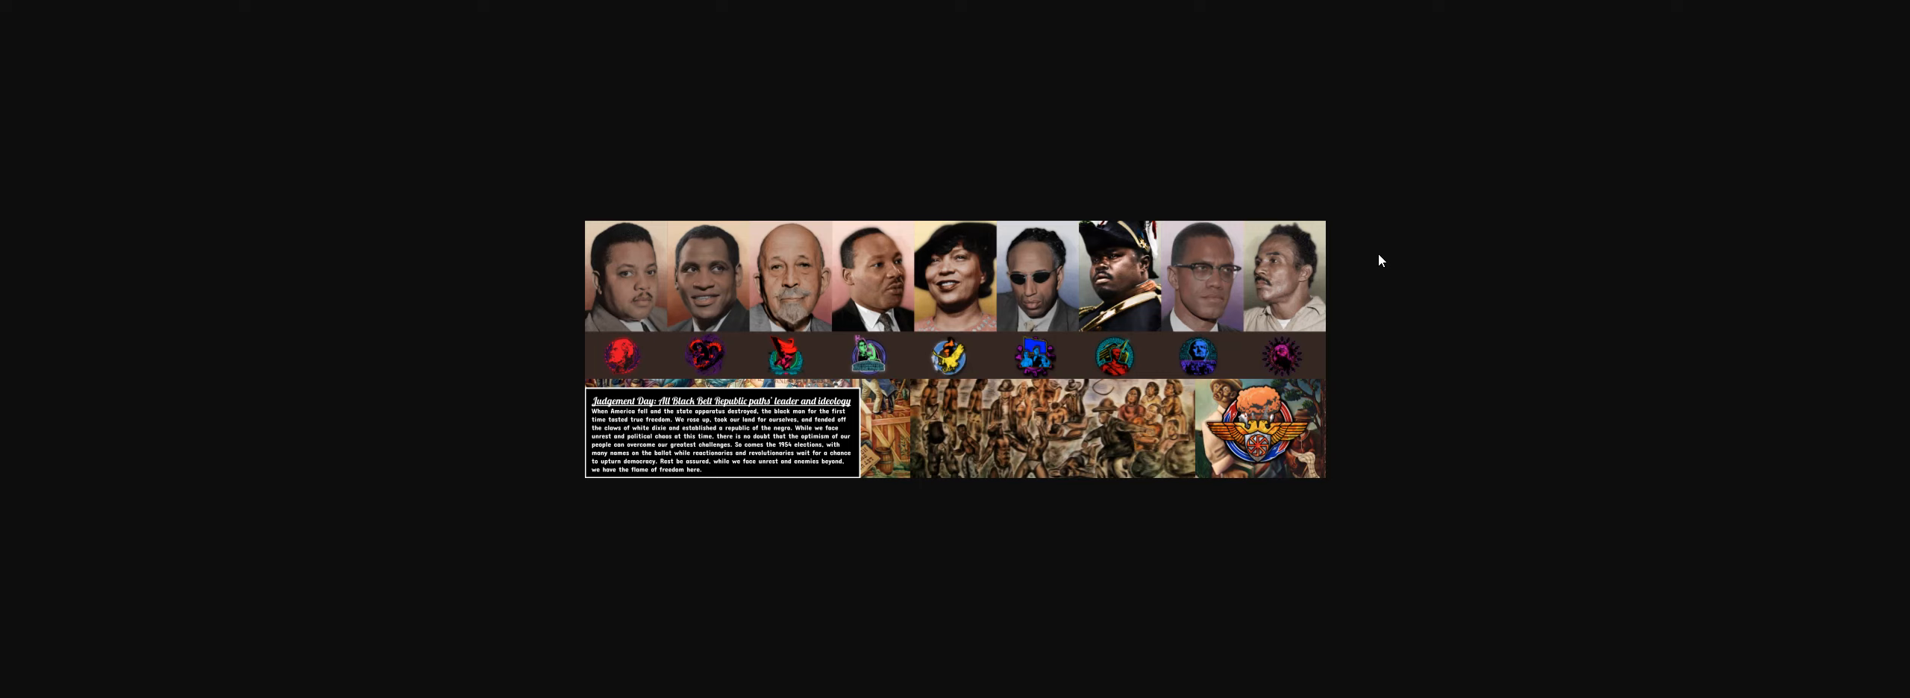
mouse_move(1445, 274)
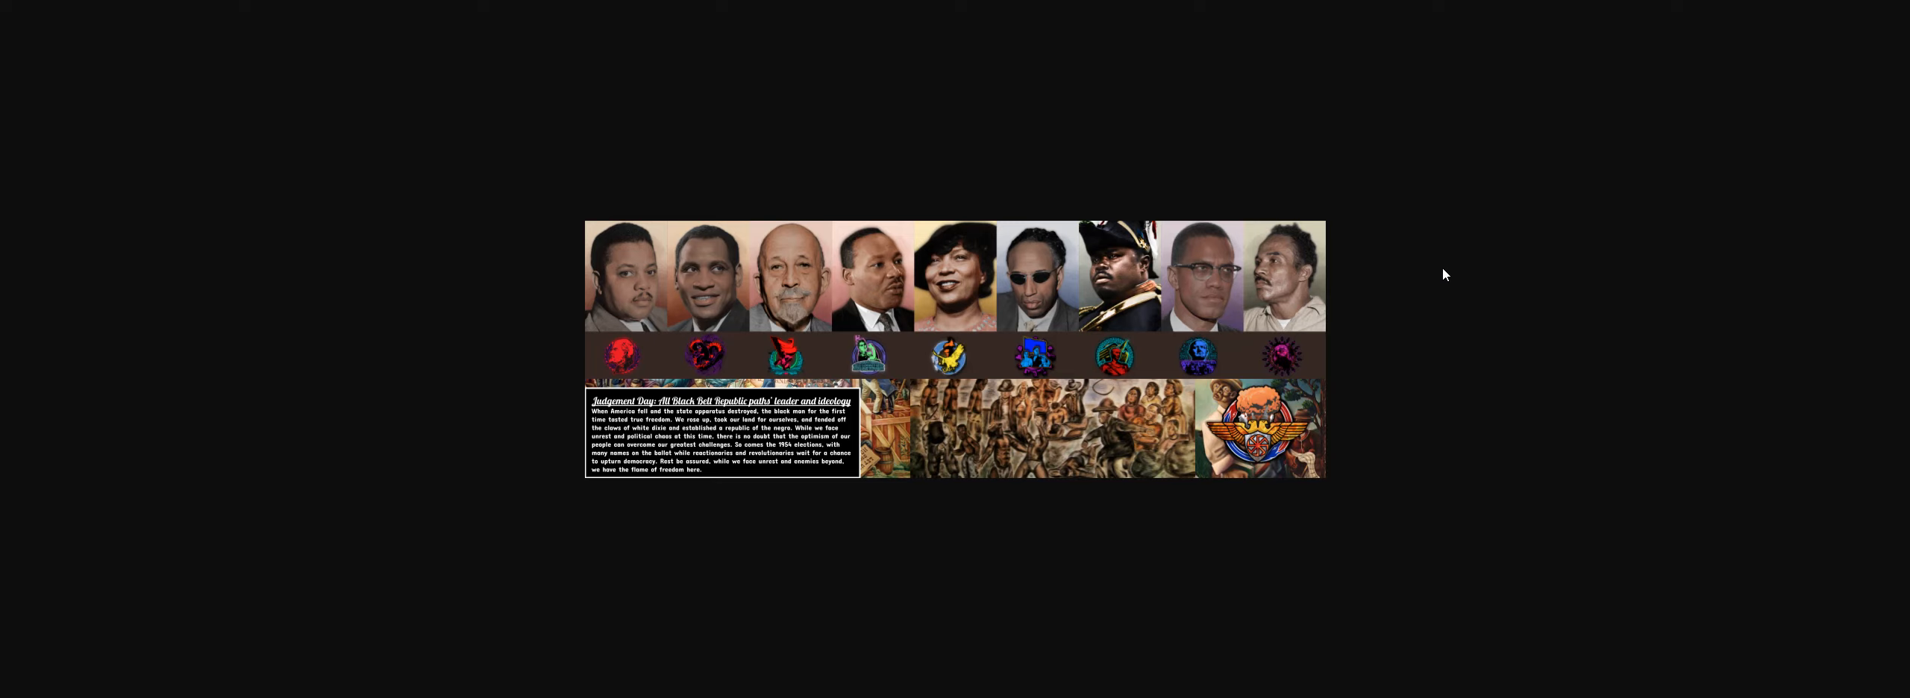
mouse_move(633, 163)
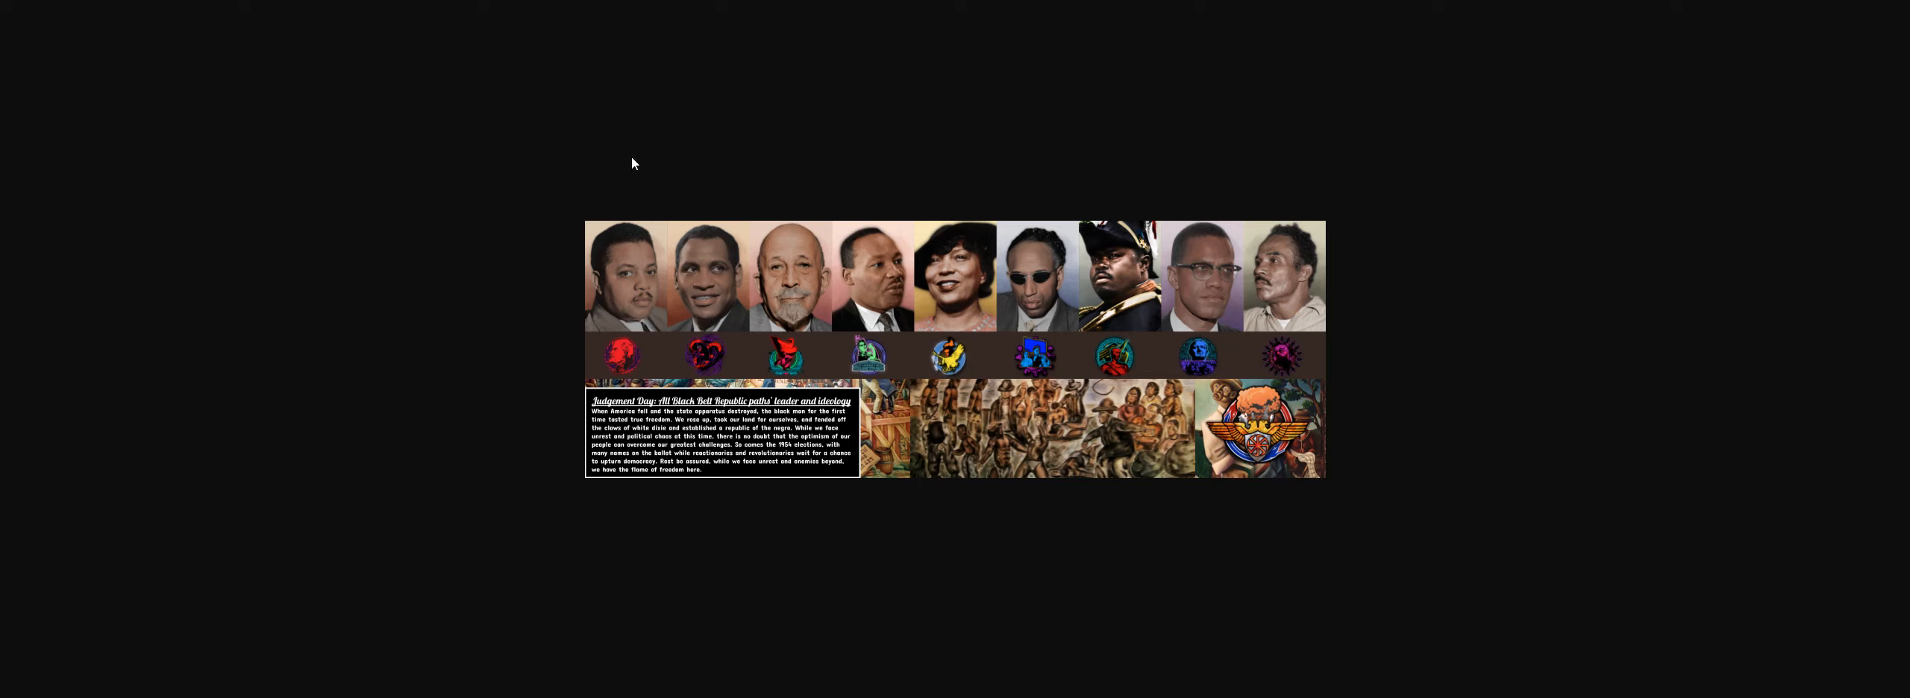
mouse_move(611, 173)
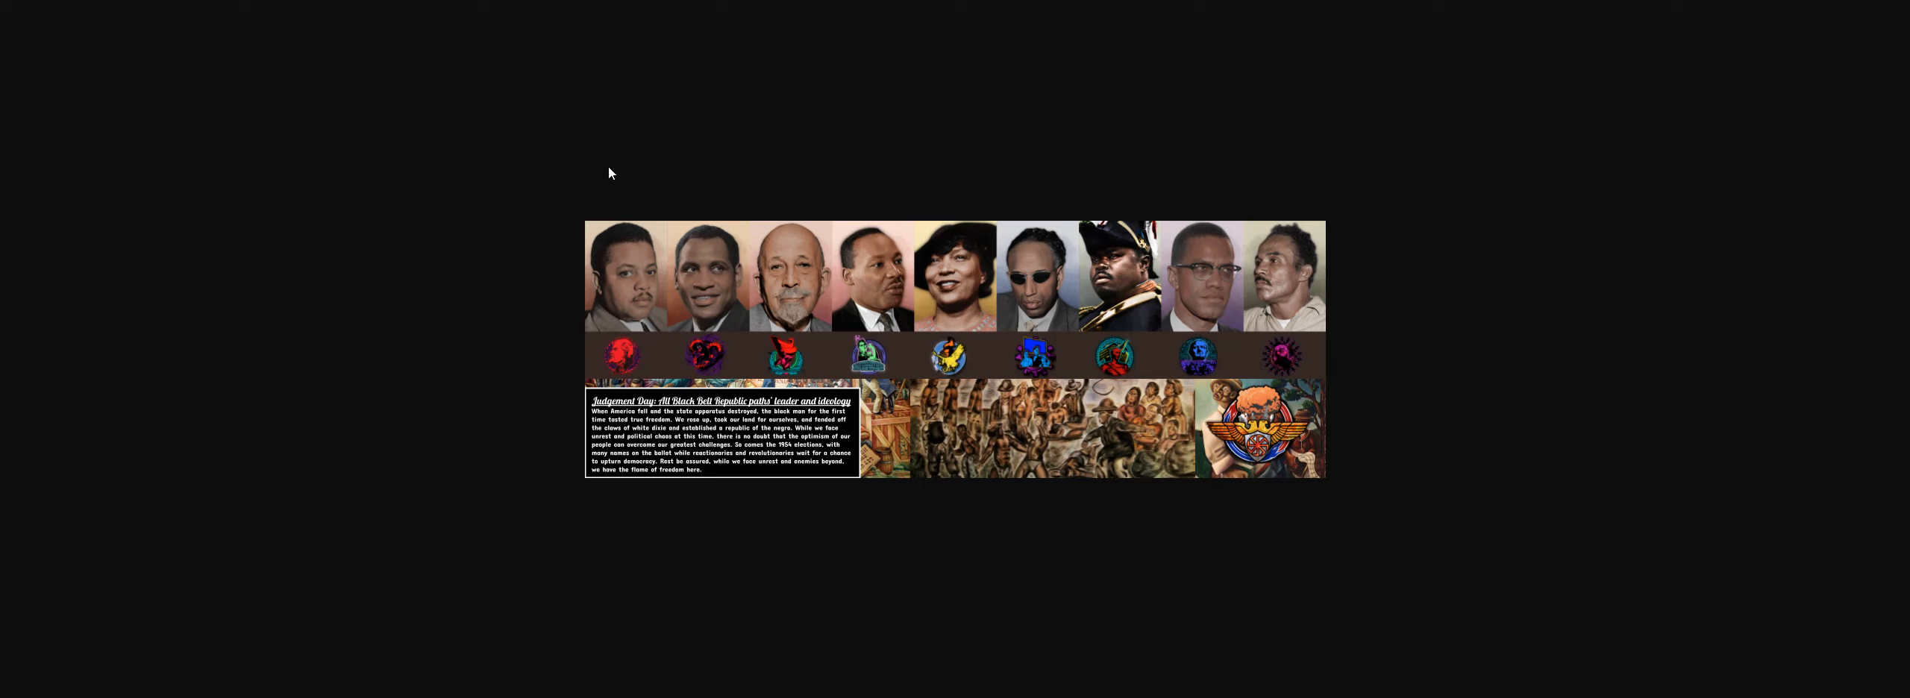
mouse_move(512, 420)
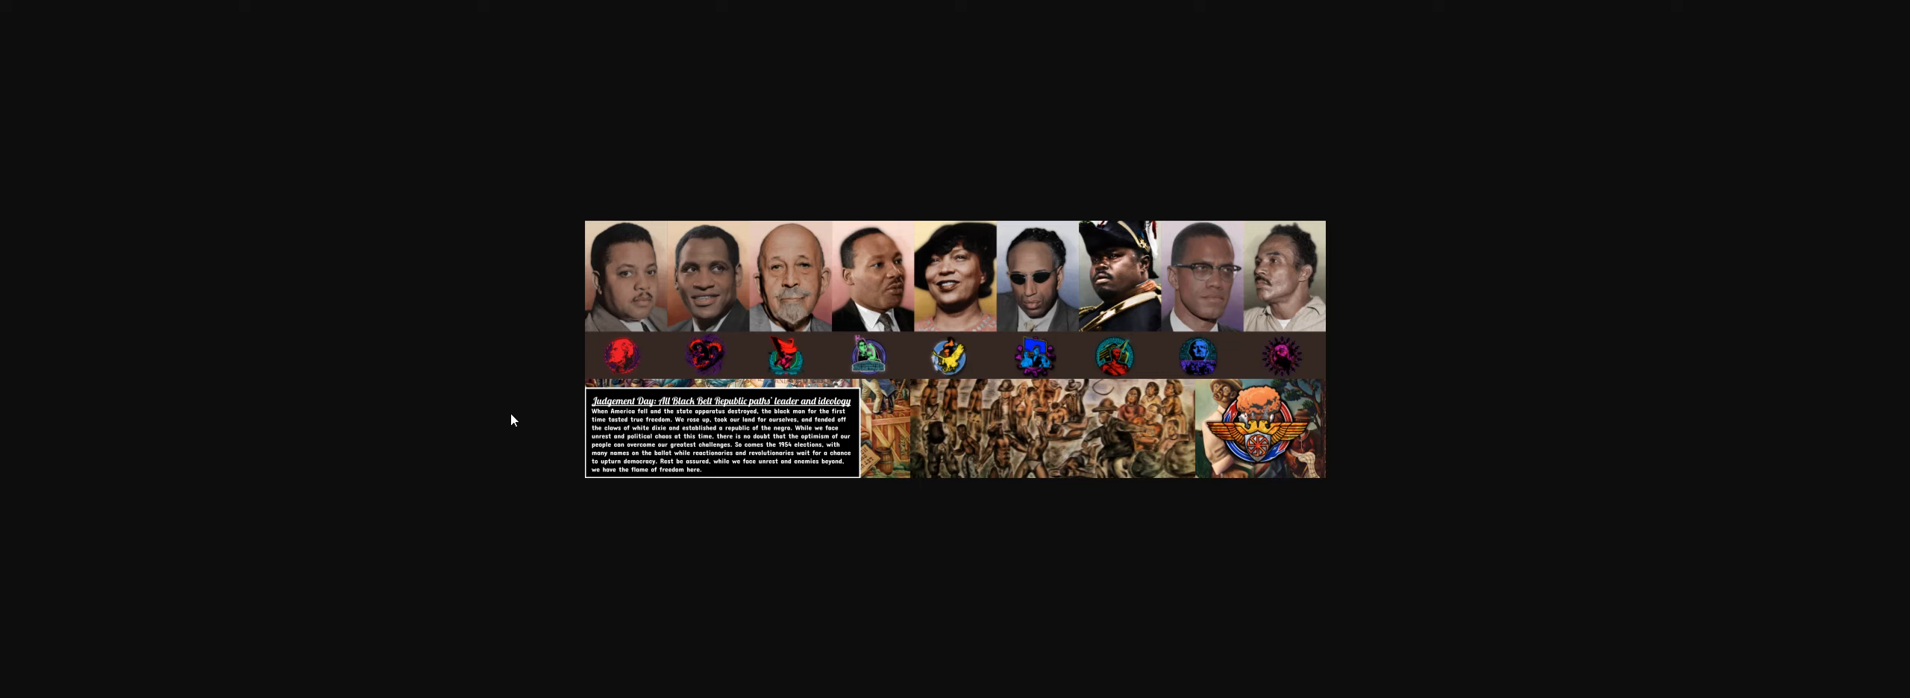
mouse_move(1409, 252)
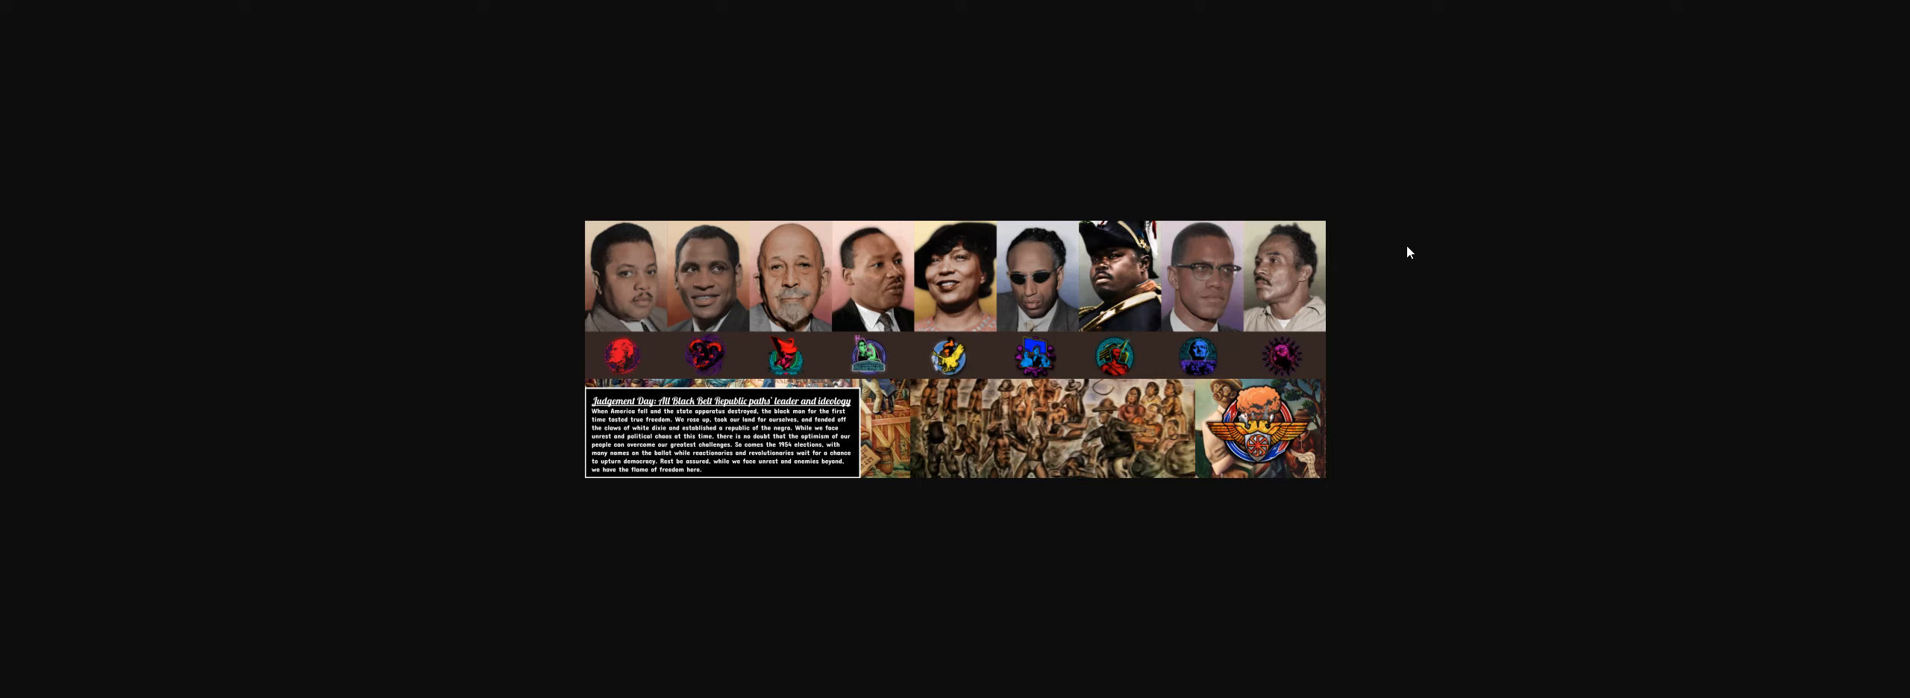
mouse_move(1507, 373)
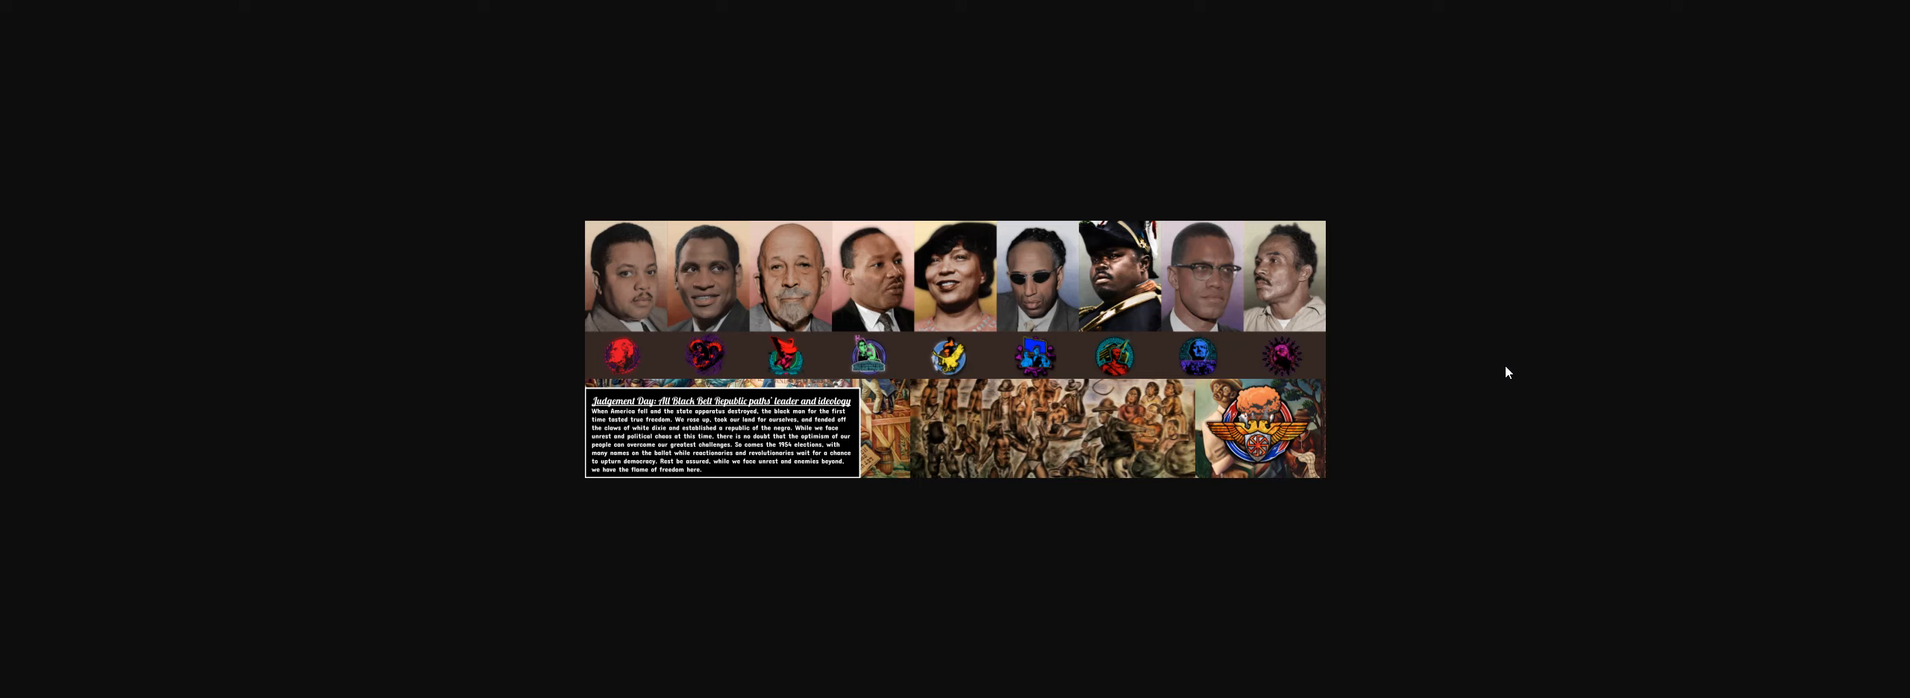
mouse_move(1317, 300)
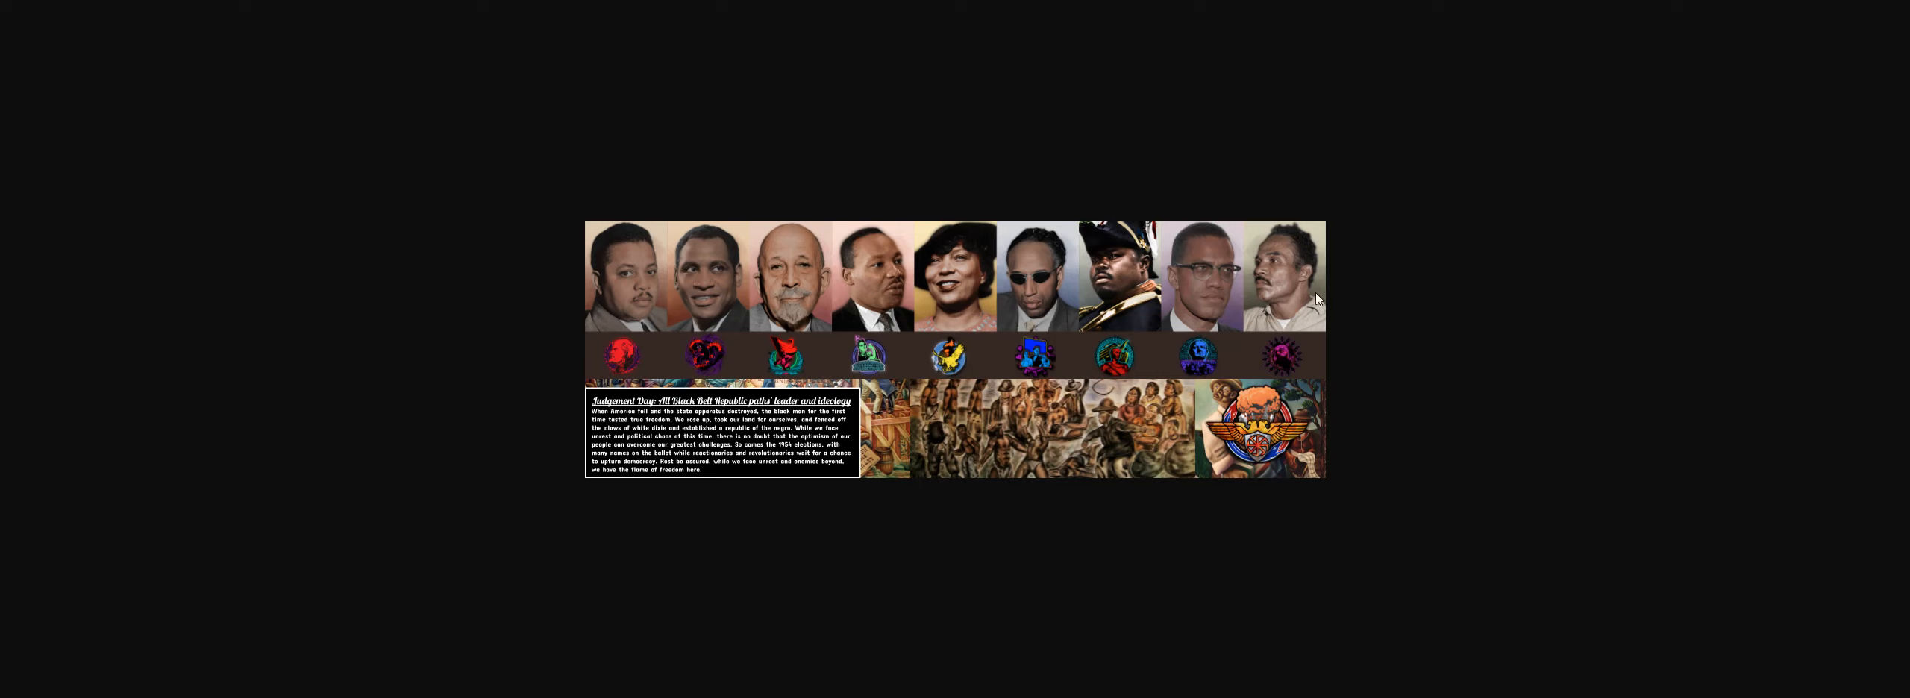
mouse_move(1380, 300)
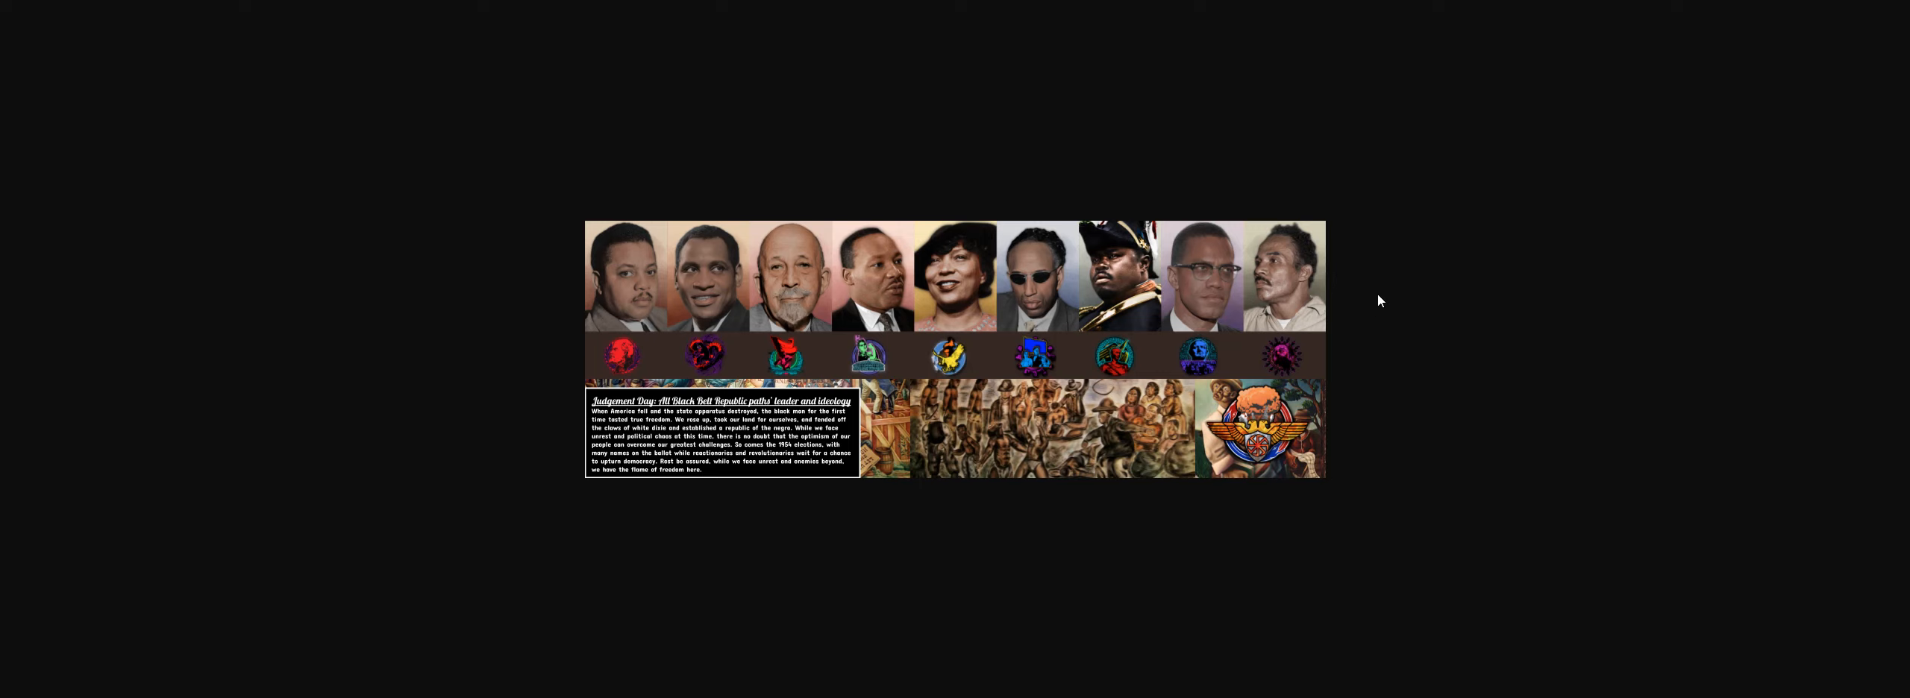
mouse_move(570, 171)
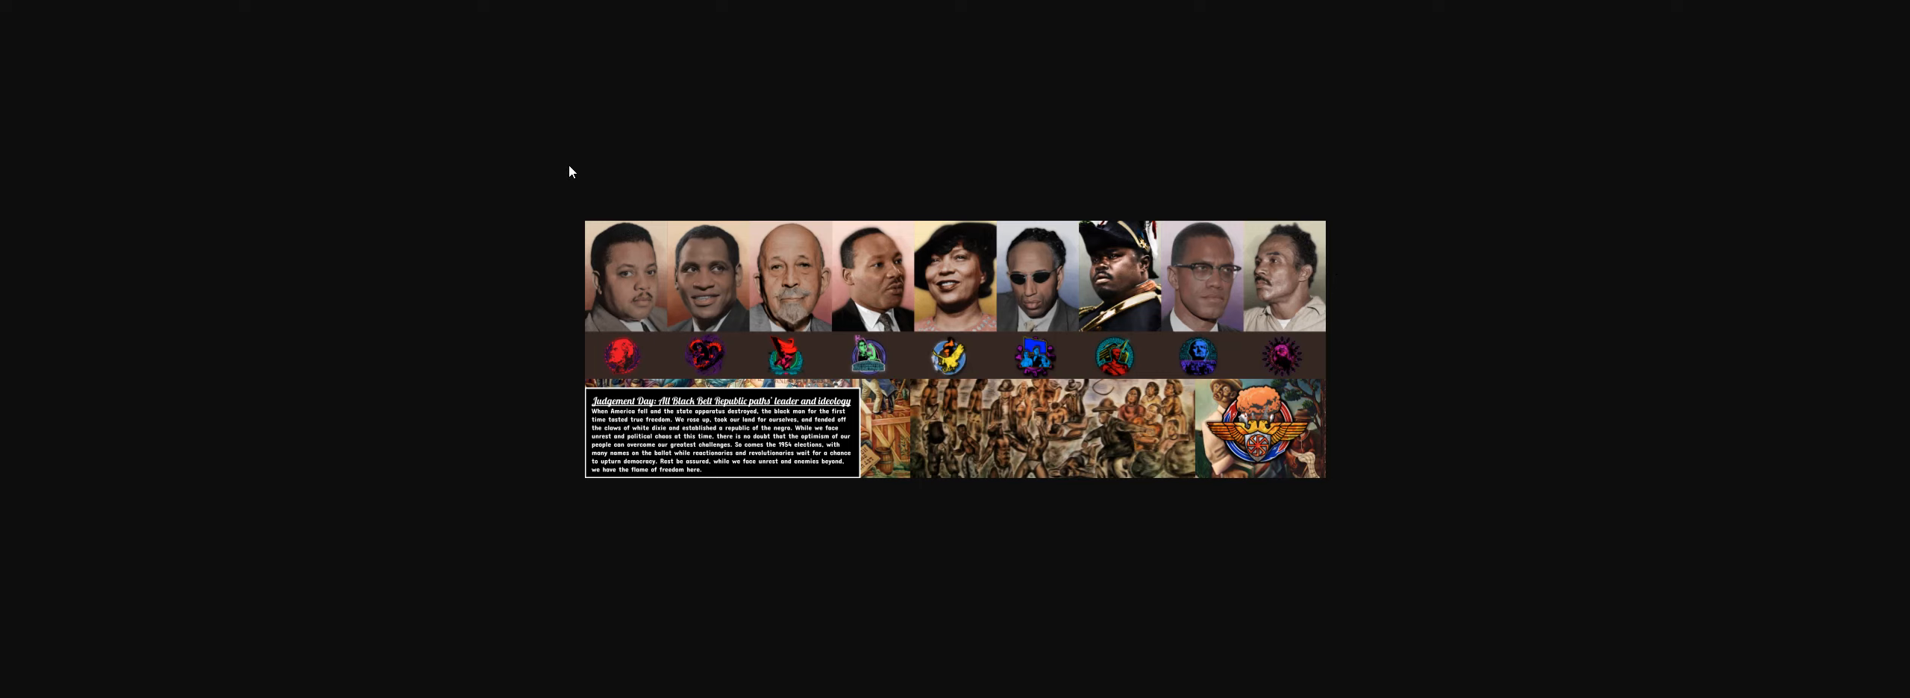
mouse_move(1335, 316)
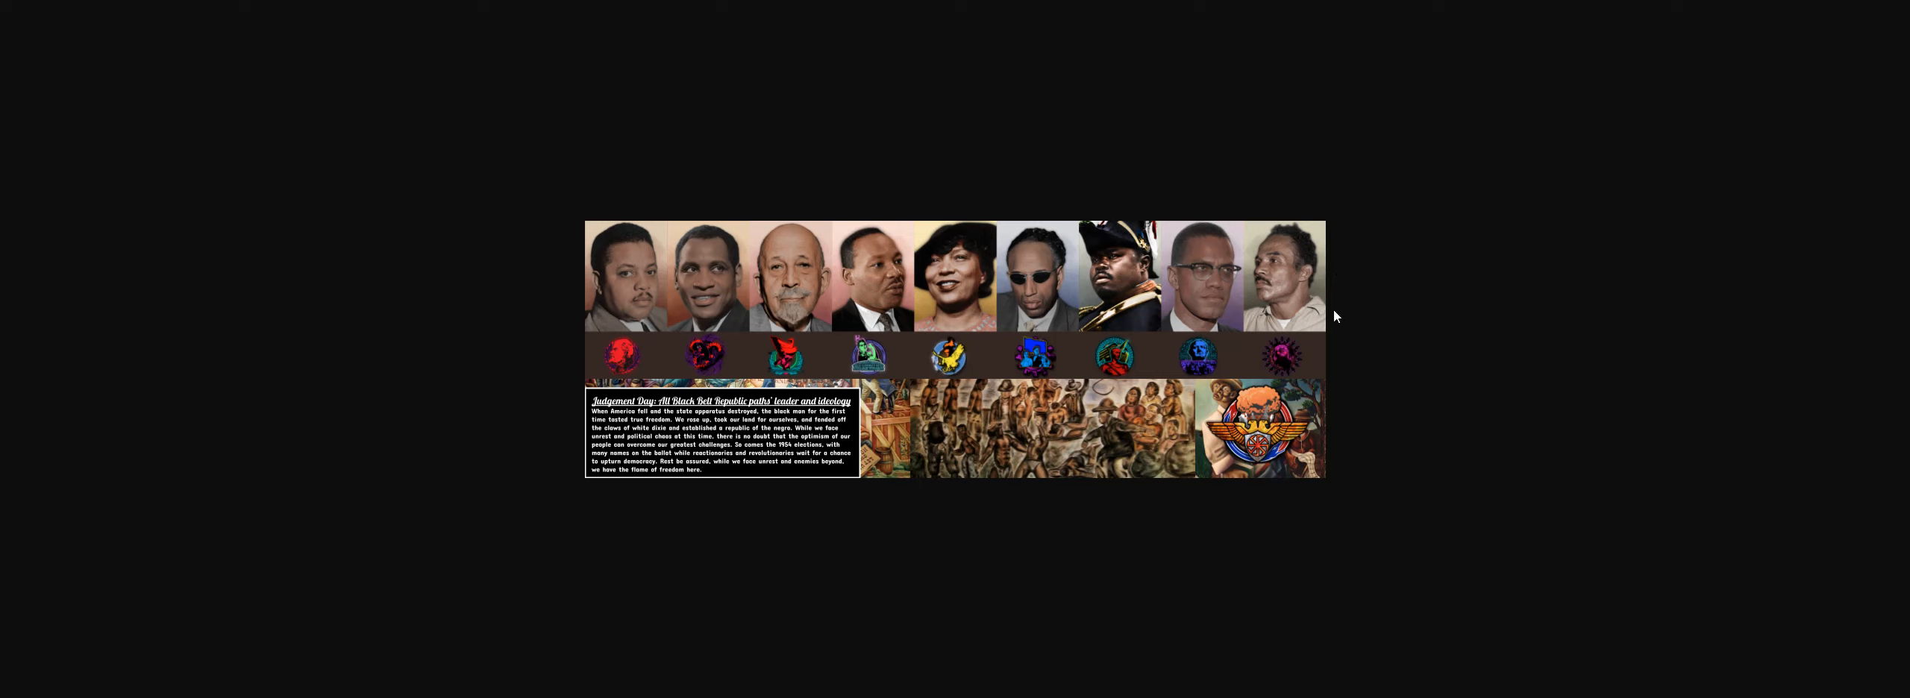
mouse_move(1609, 229)
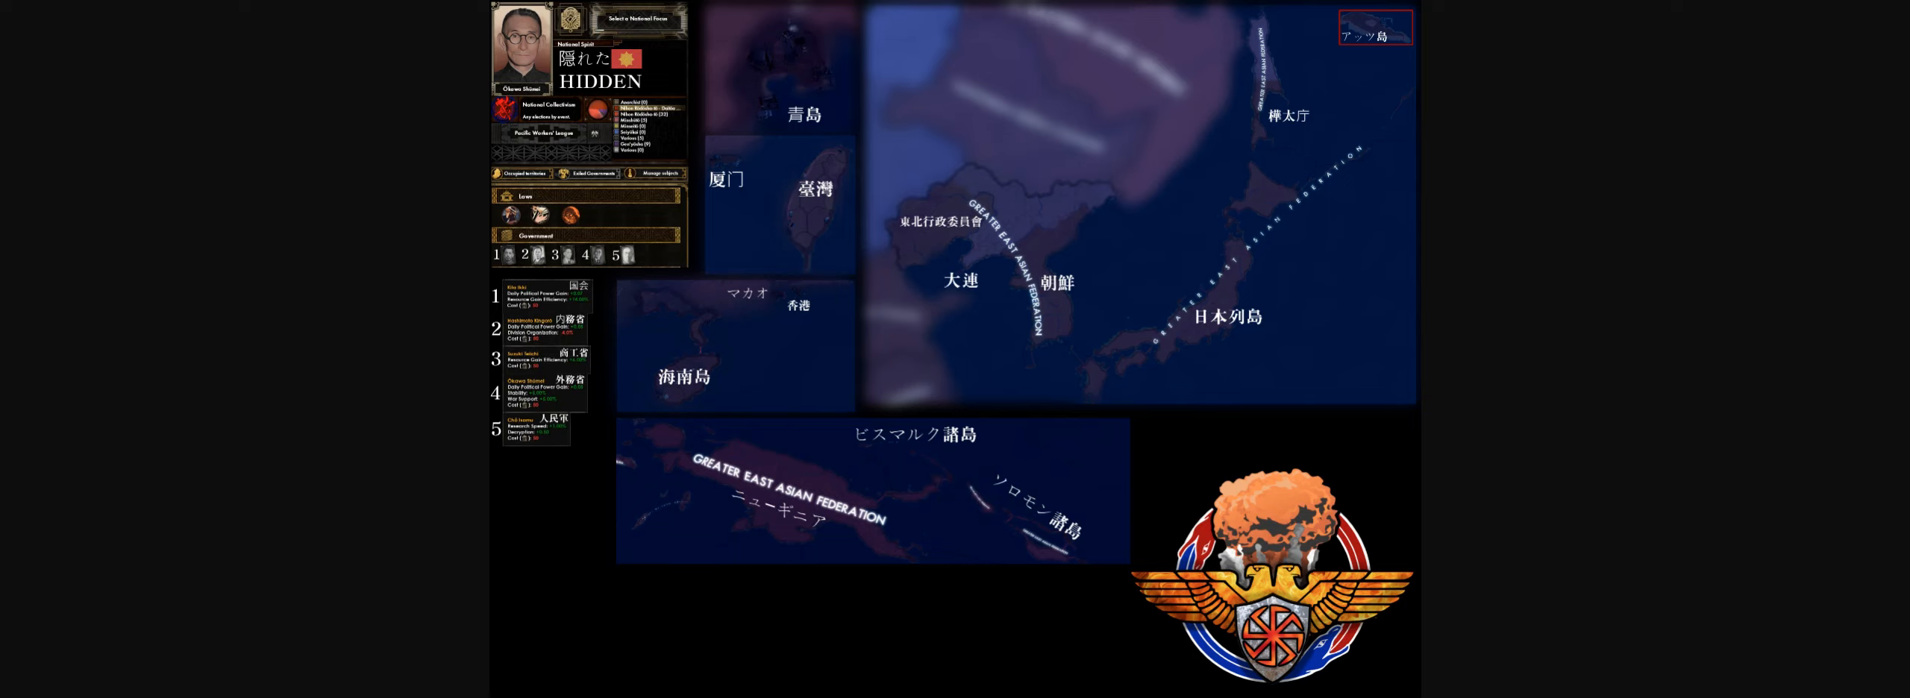
mouse_move(341, 405)
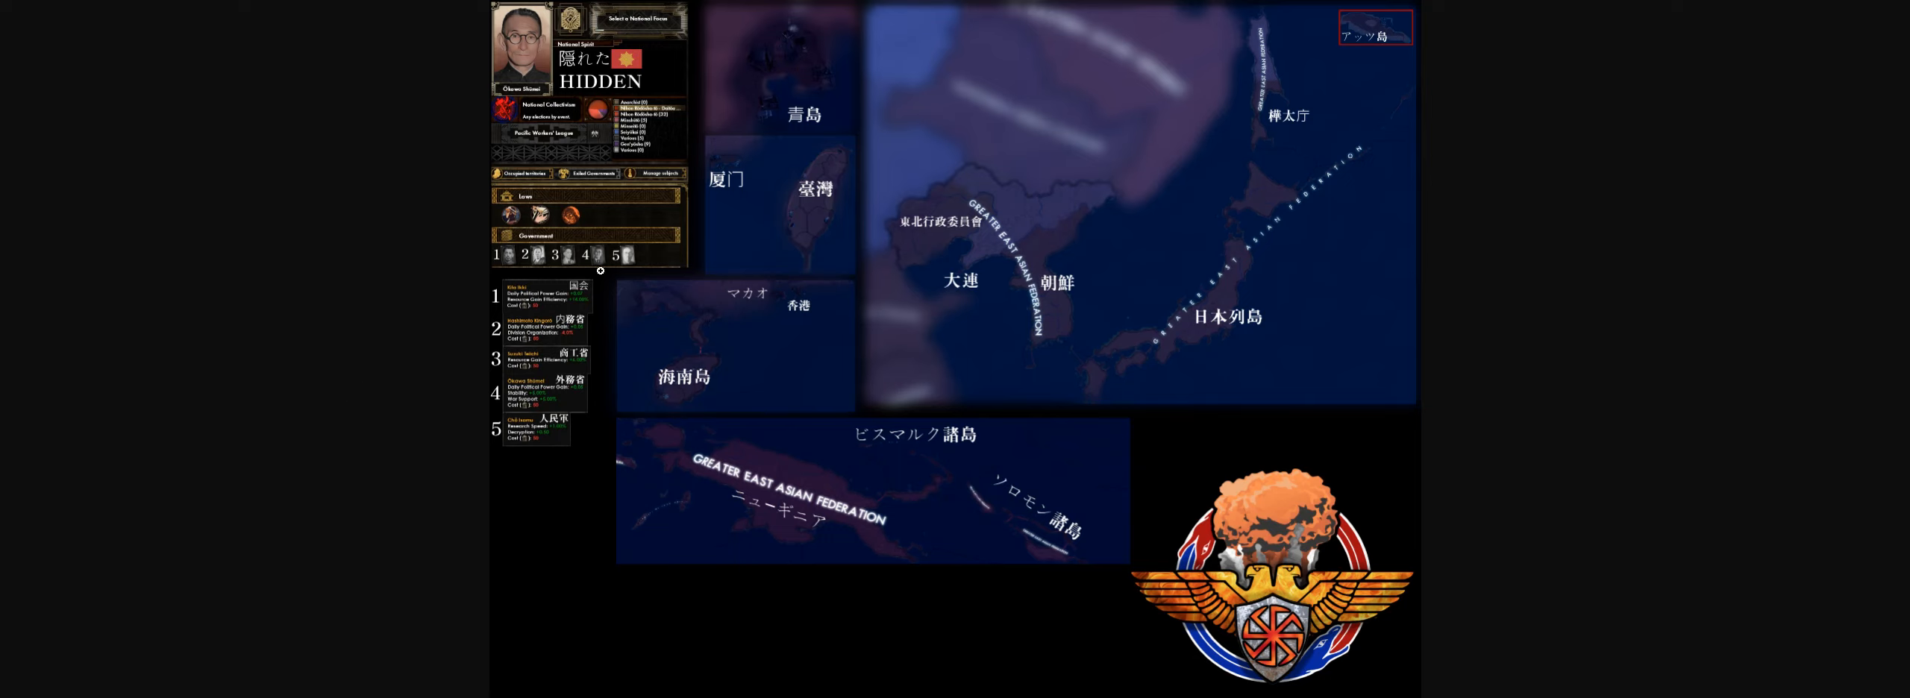
mouse_move(93, 339)
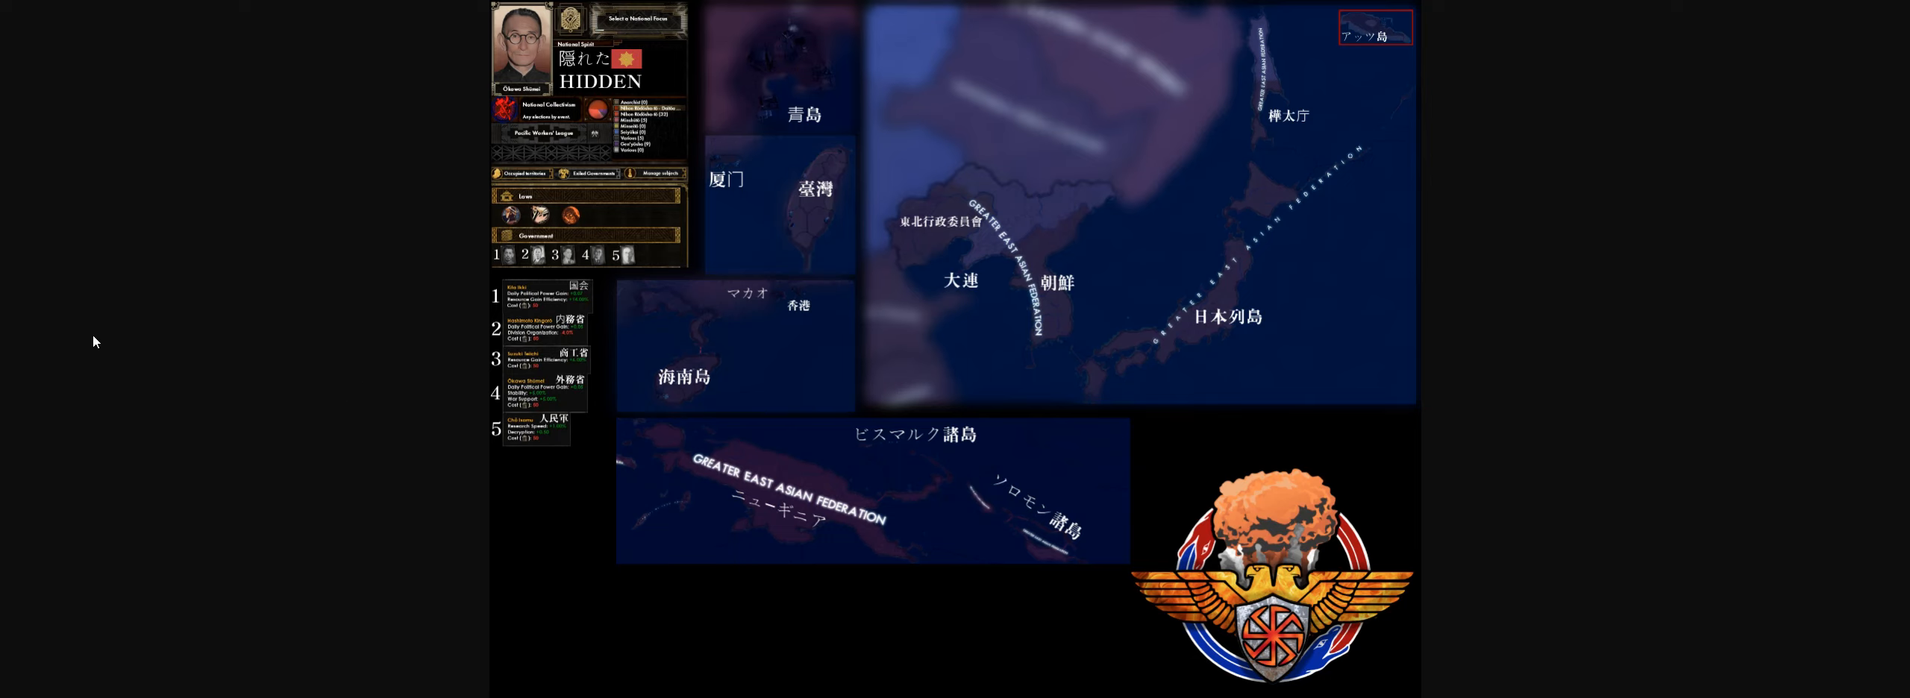